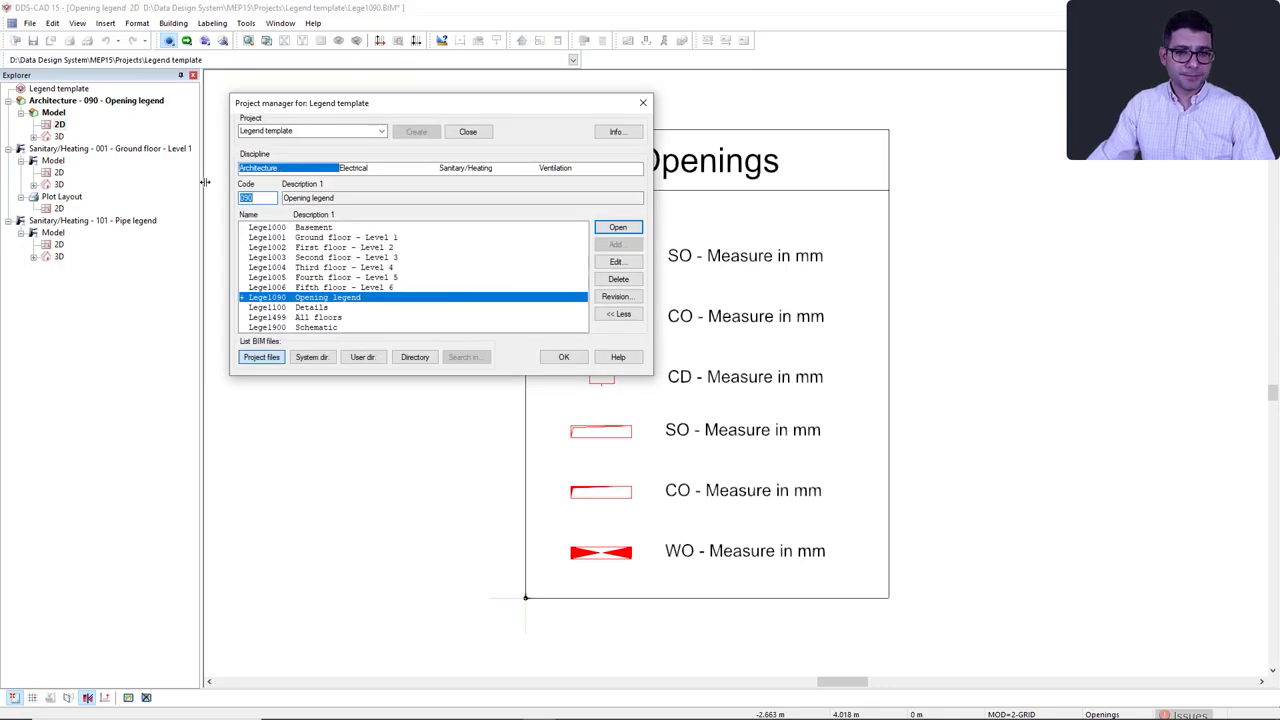
# Step: Open the 101 Pipe legend drawing from the Sanitary Heating discipline in Project manager
pyautogui.click(464, 168)
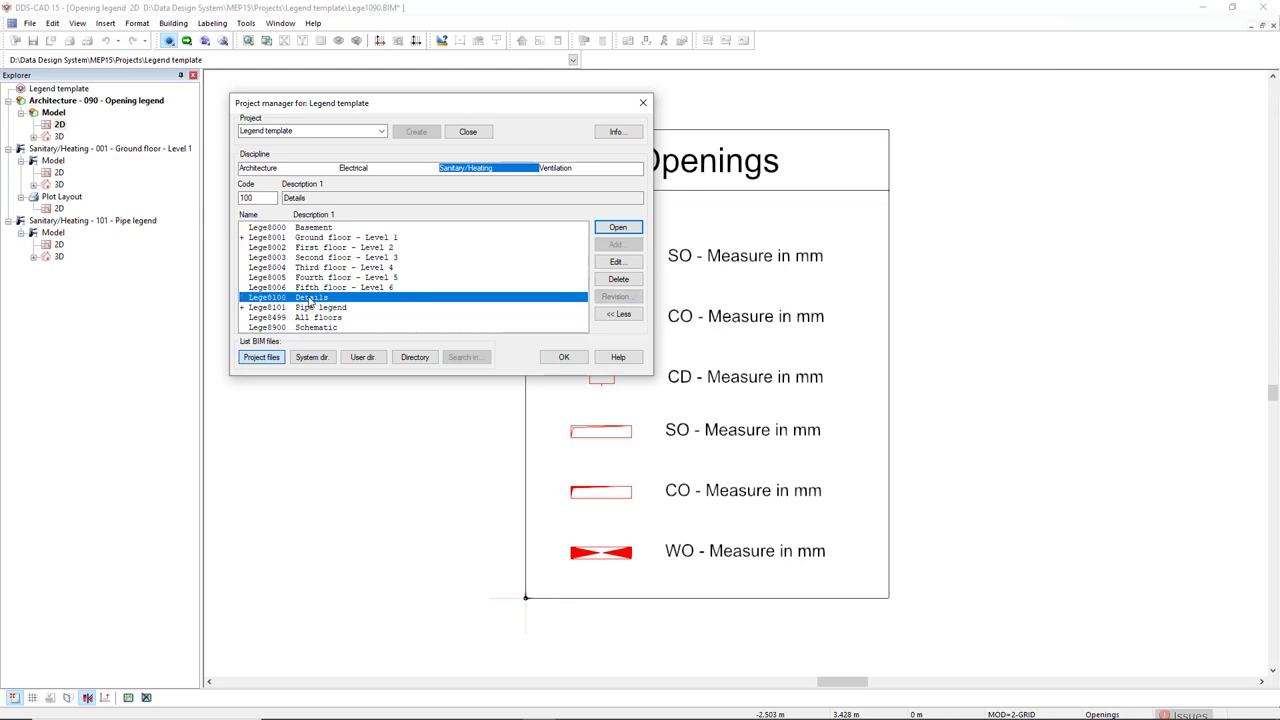
pyautogui.moveTo(290, 320)
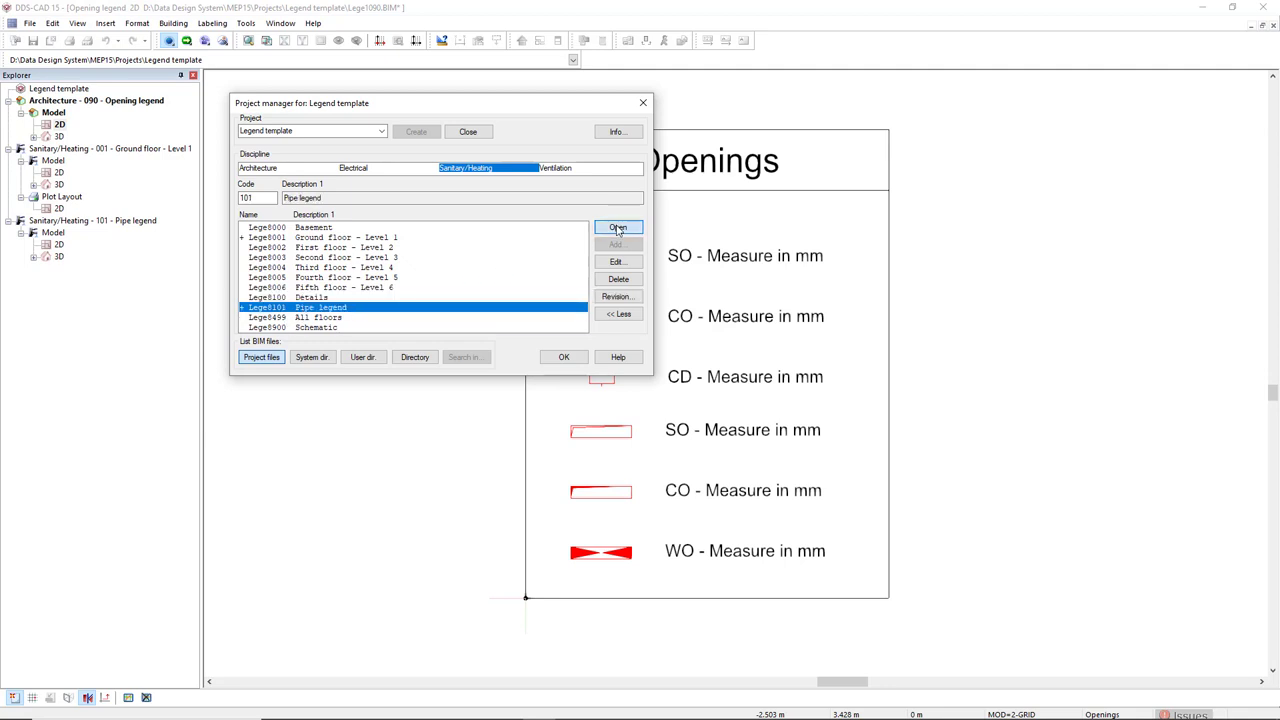
pyautogui.click(618, 228)
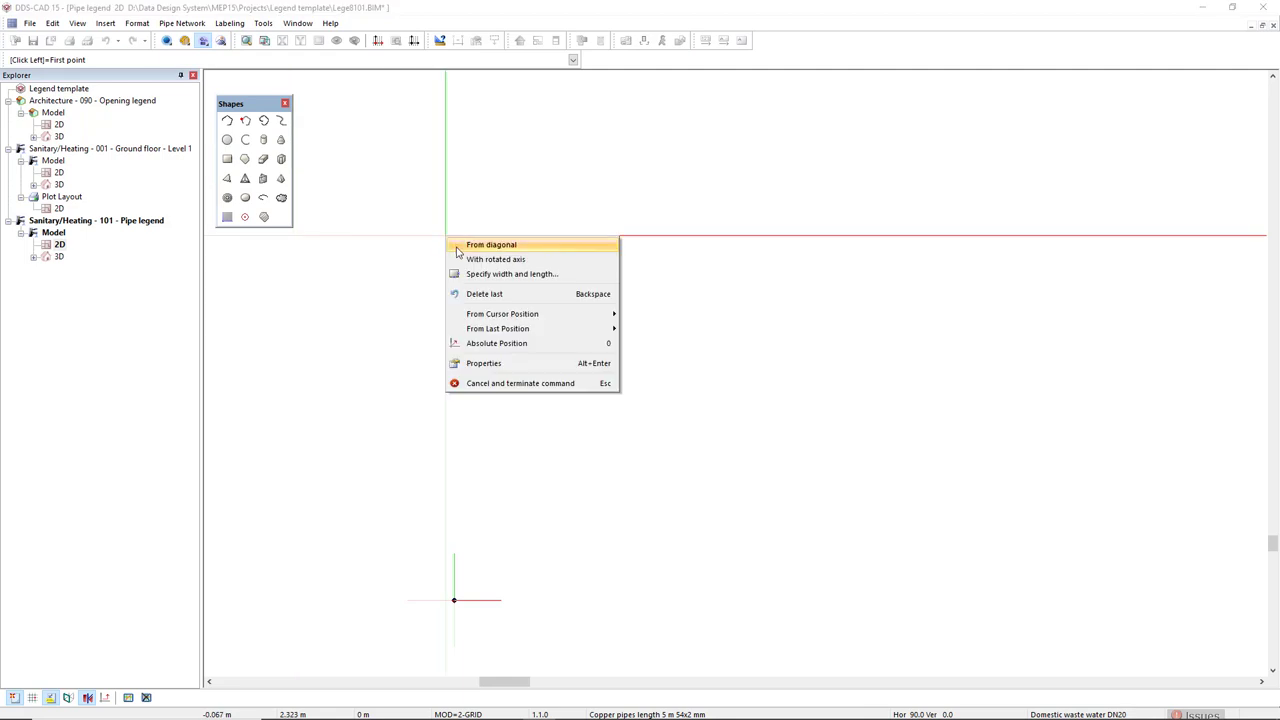
# Step: Draw a rectangle of width 3 m and length 2.5 m with its corner at the origin
pyautogui.click(512, 272)
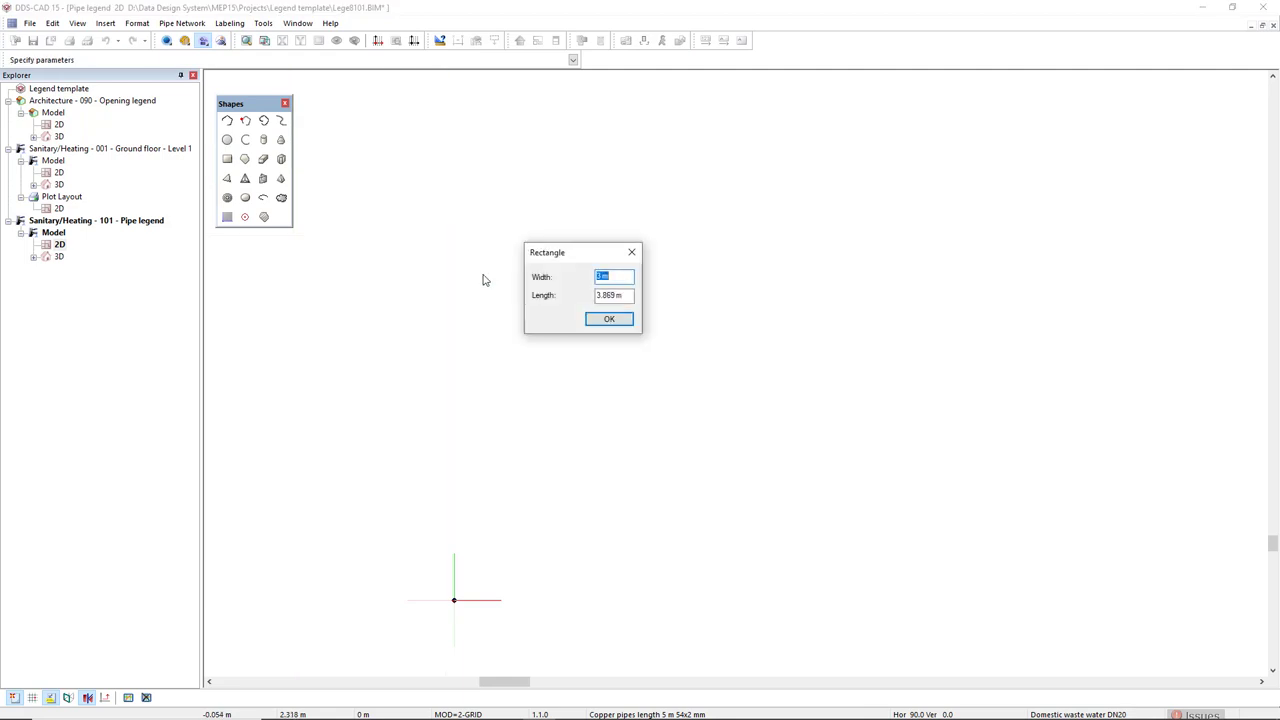
pyautogui.press('Tab')
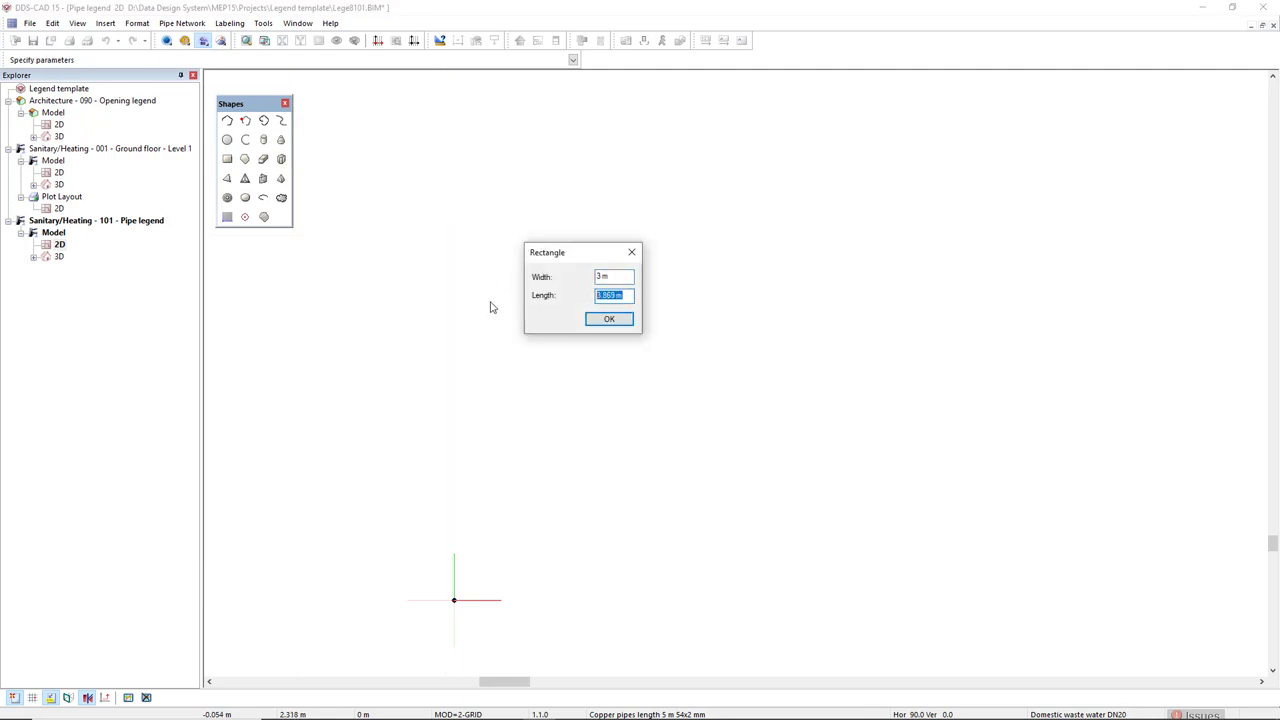
pyautogui.write('2.5')
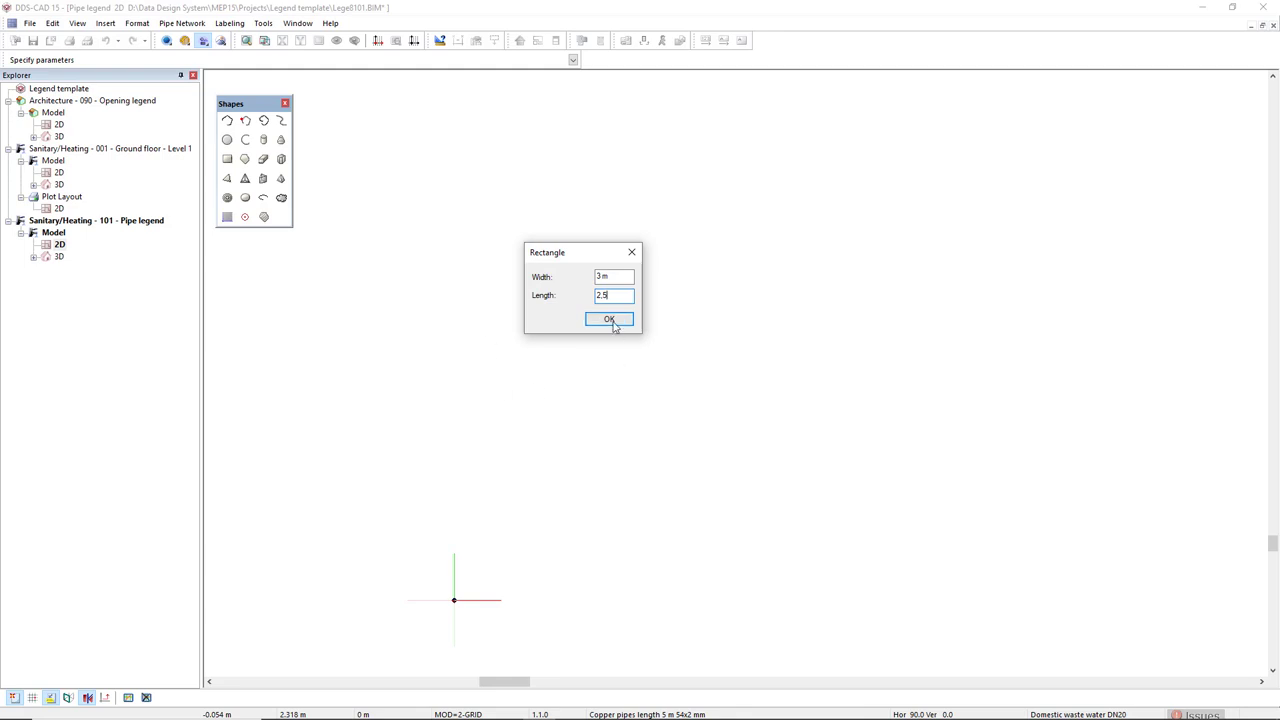
pyautogui.click(608, 320)
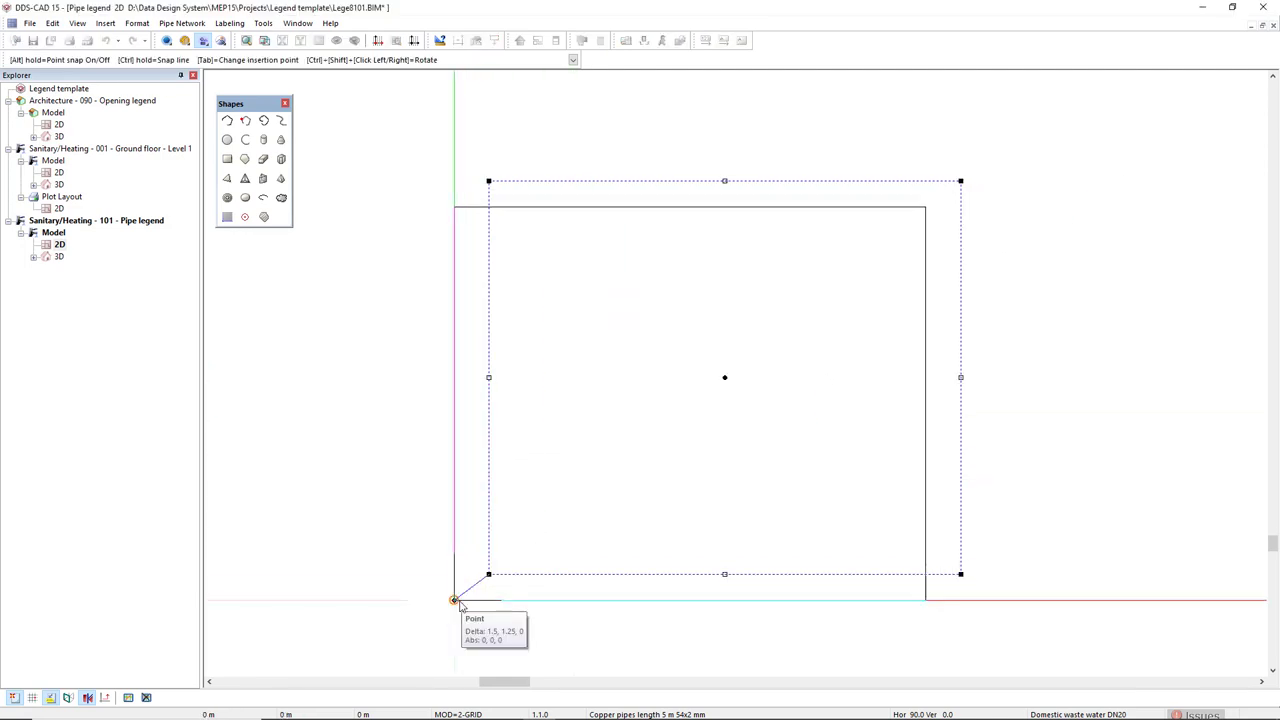
pyautogui.click(364, 548)
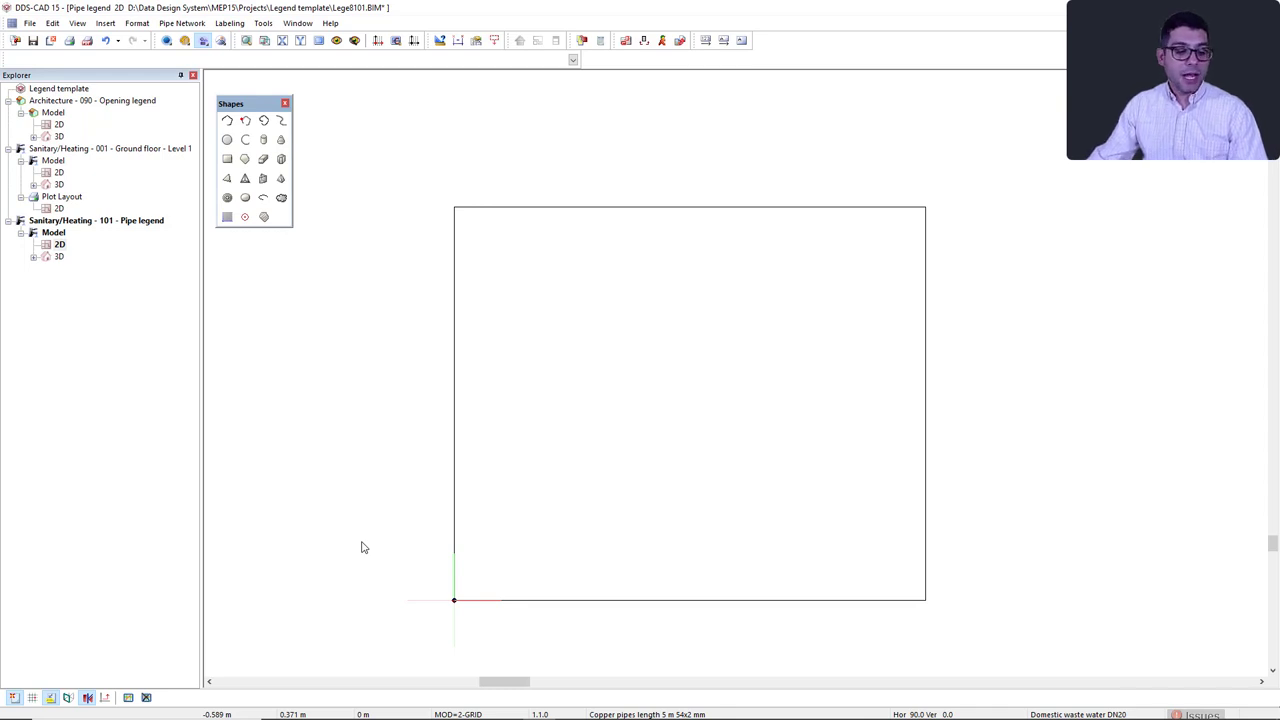
pyautogui.moveTo(644, 600)
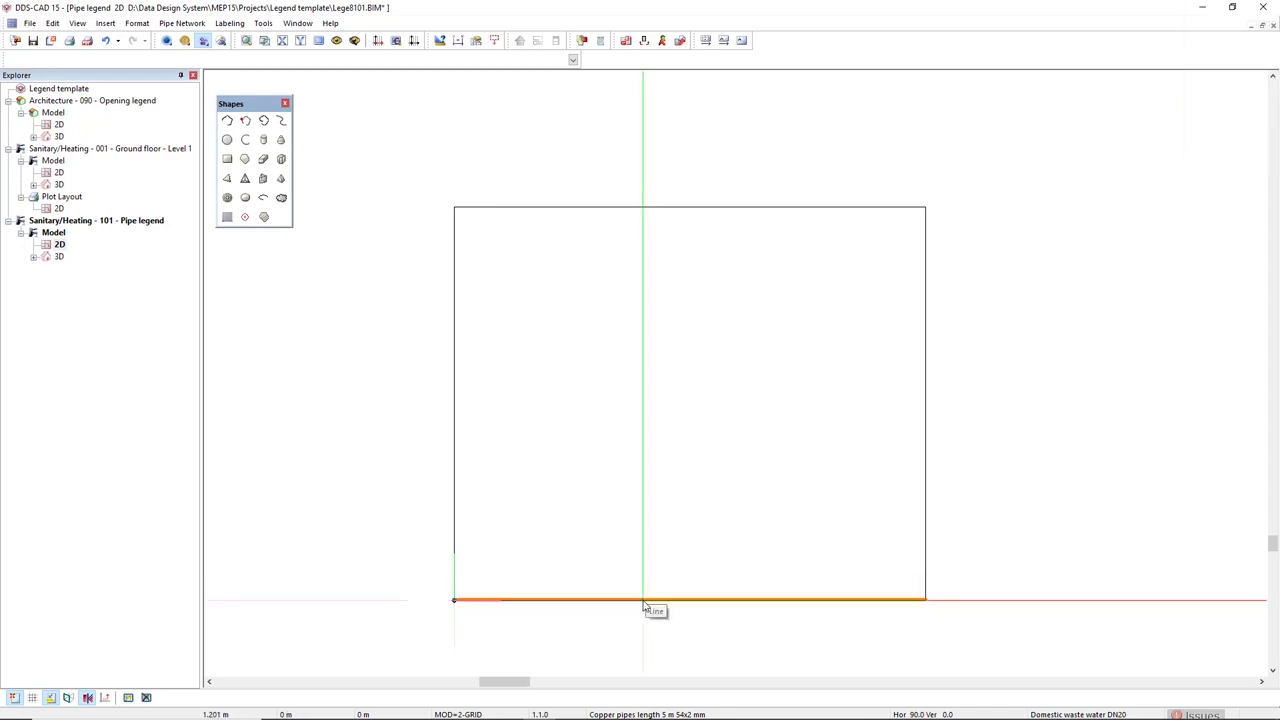
# Step: Create parallel help lines from the bottom edge to the top edge at 0.5 m spacing
pyautogui.rightClick(650, 604)
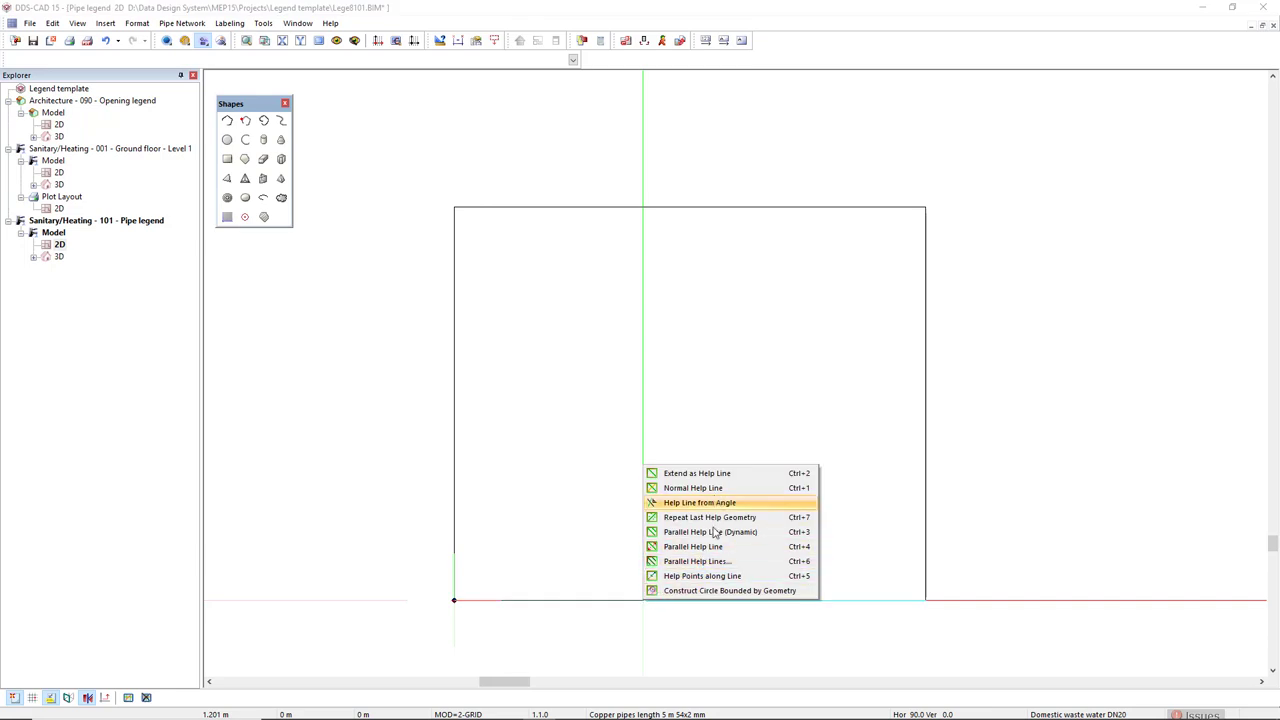
pyautogui.moveTo(696, 560)
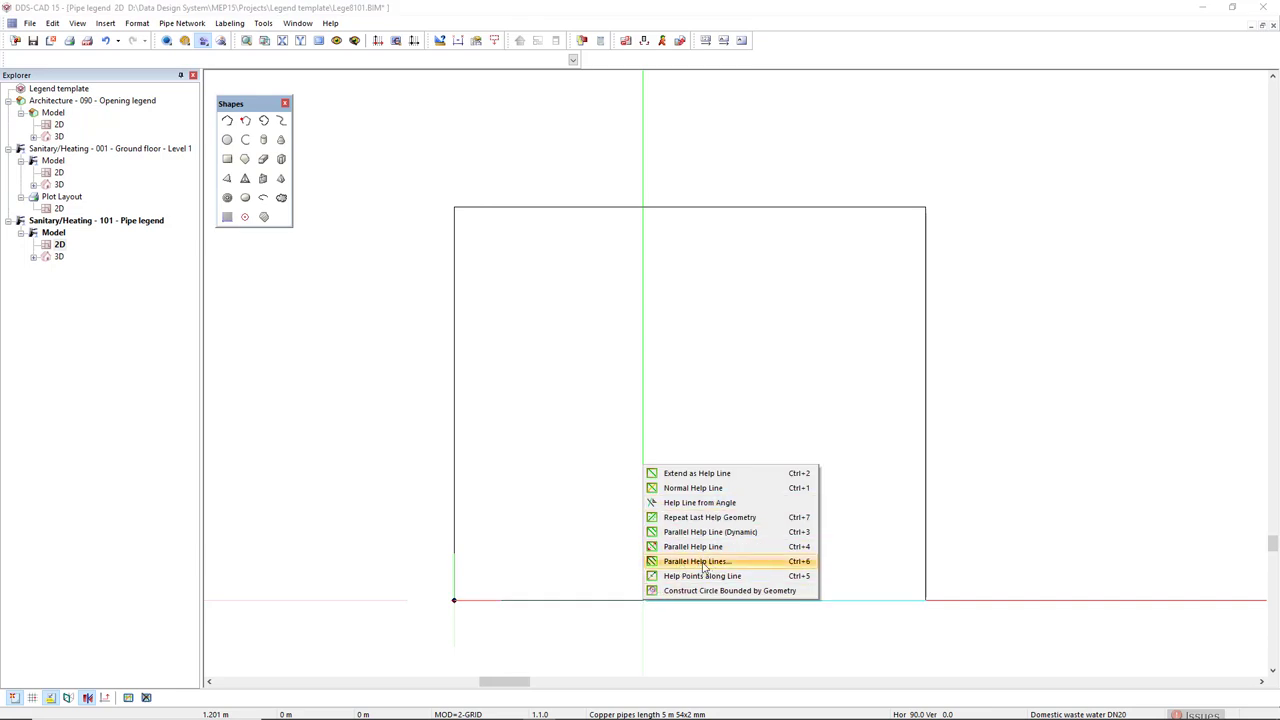
pyautogui.moveTo(744, 564)
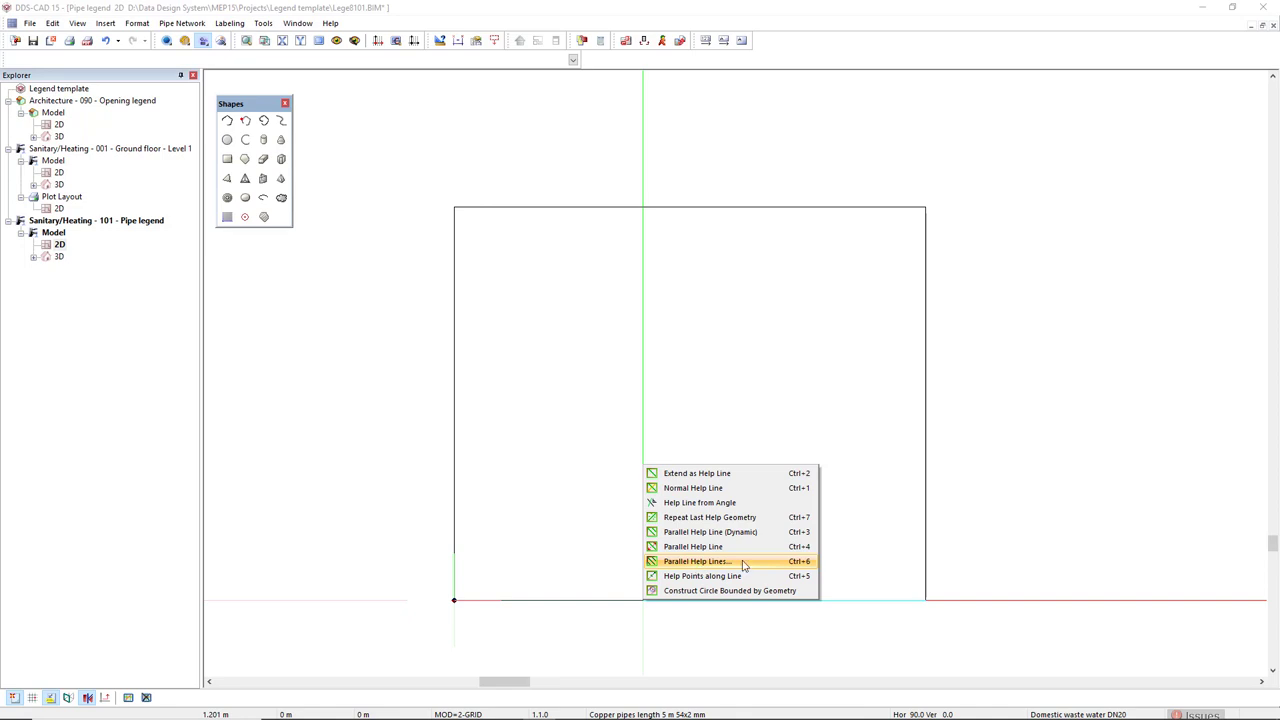
pyautogui.click(696, 560)
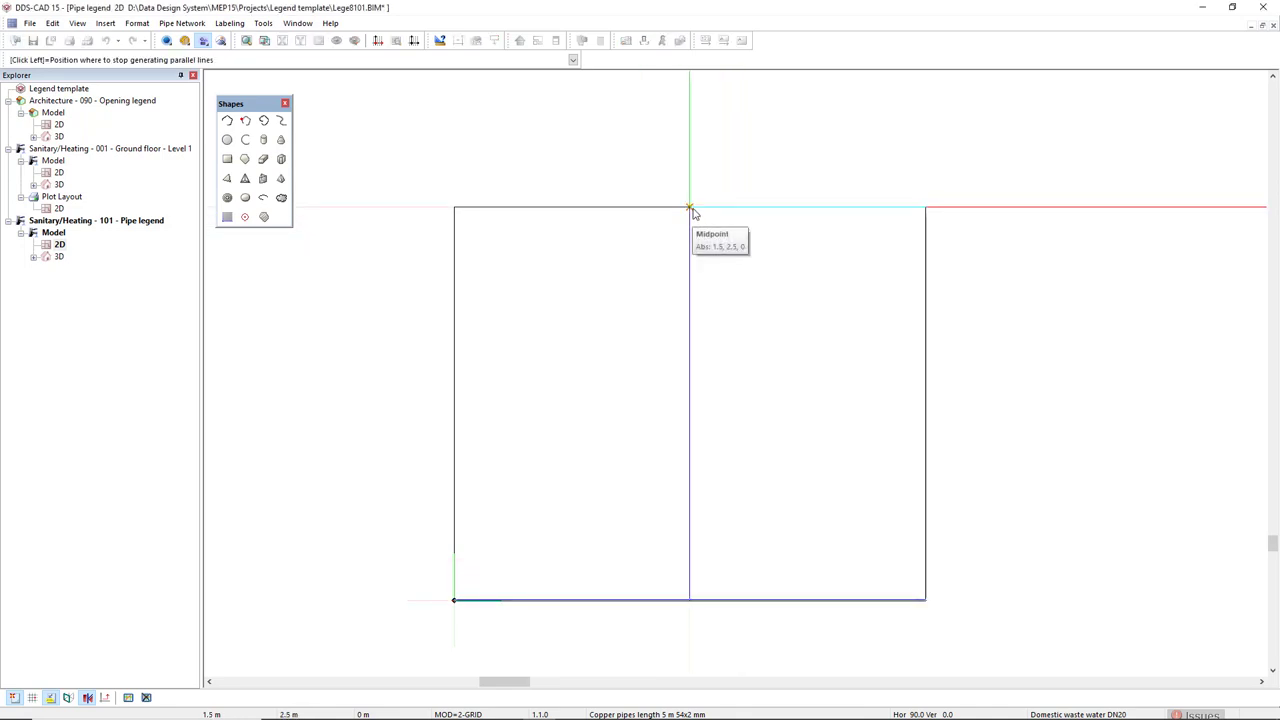
pyautogui.click(688, 206)
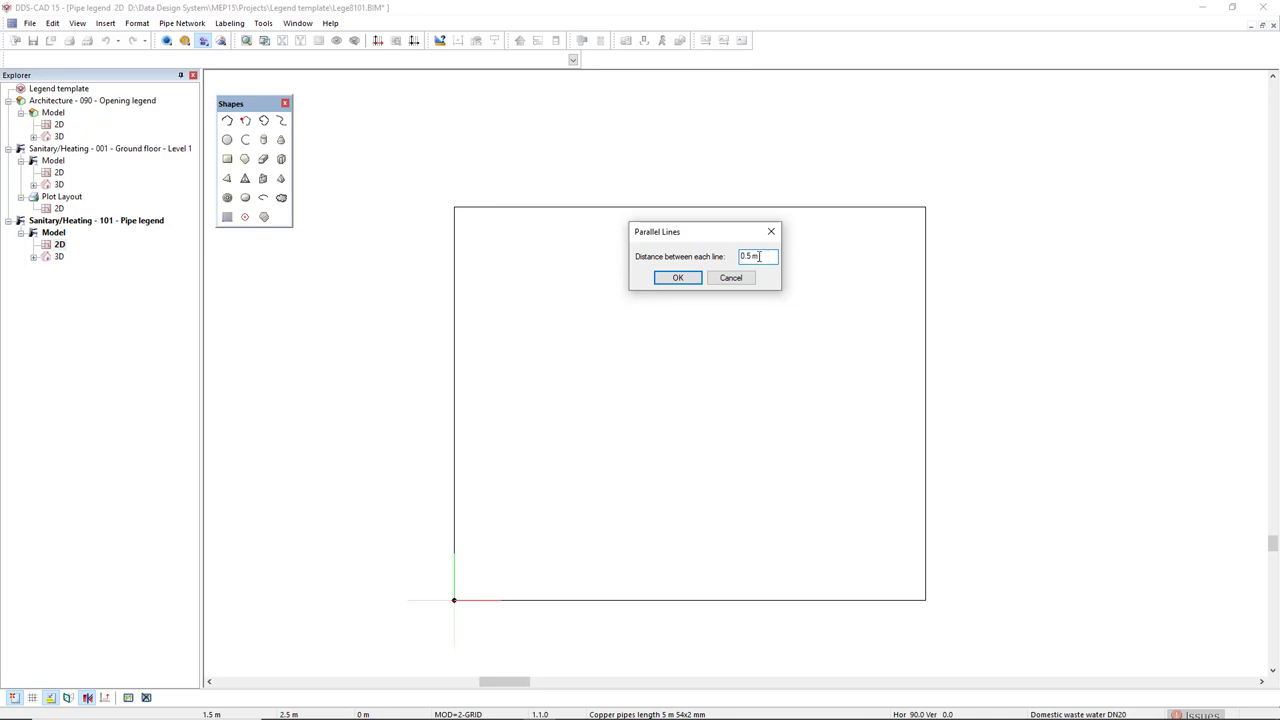
pyautogui.click(678, 276)
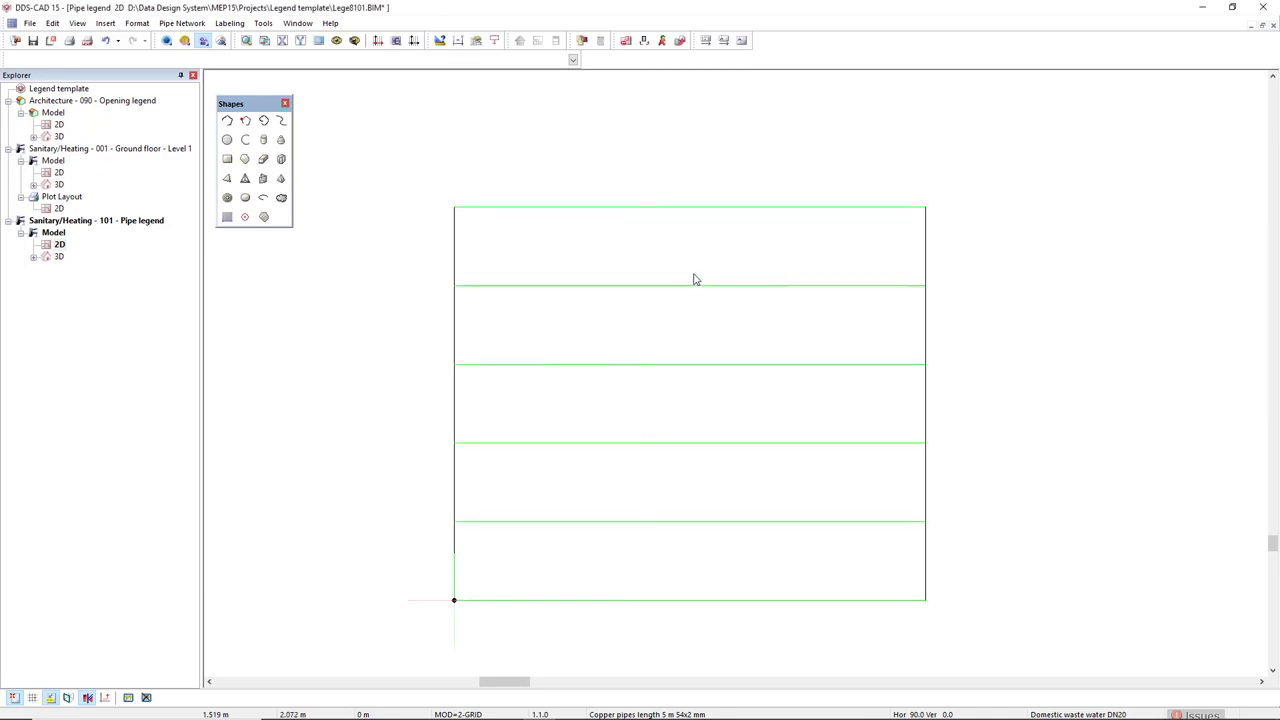
pyautogui.moveTo(516, 338)
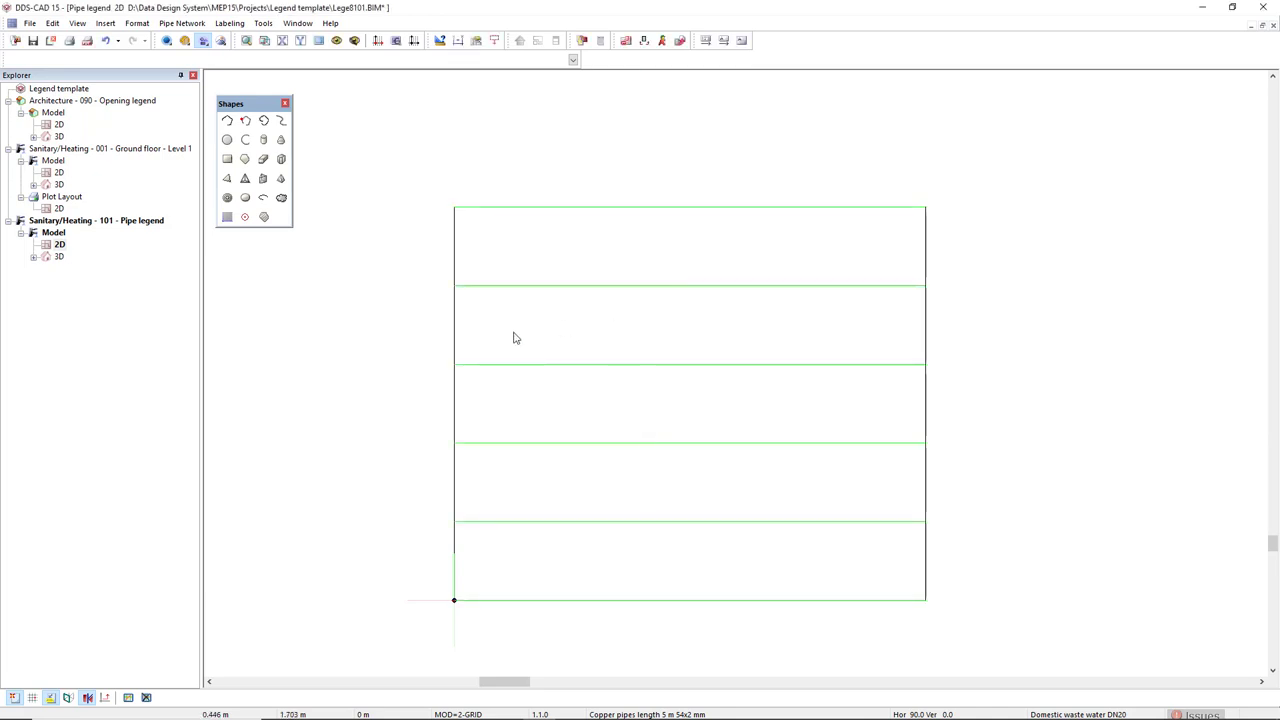
pyautogui.moveTo(456, 344)
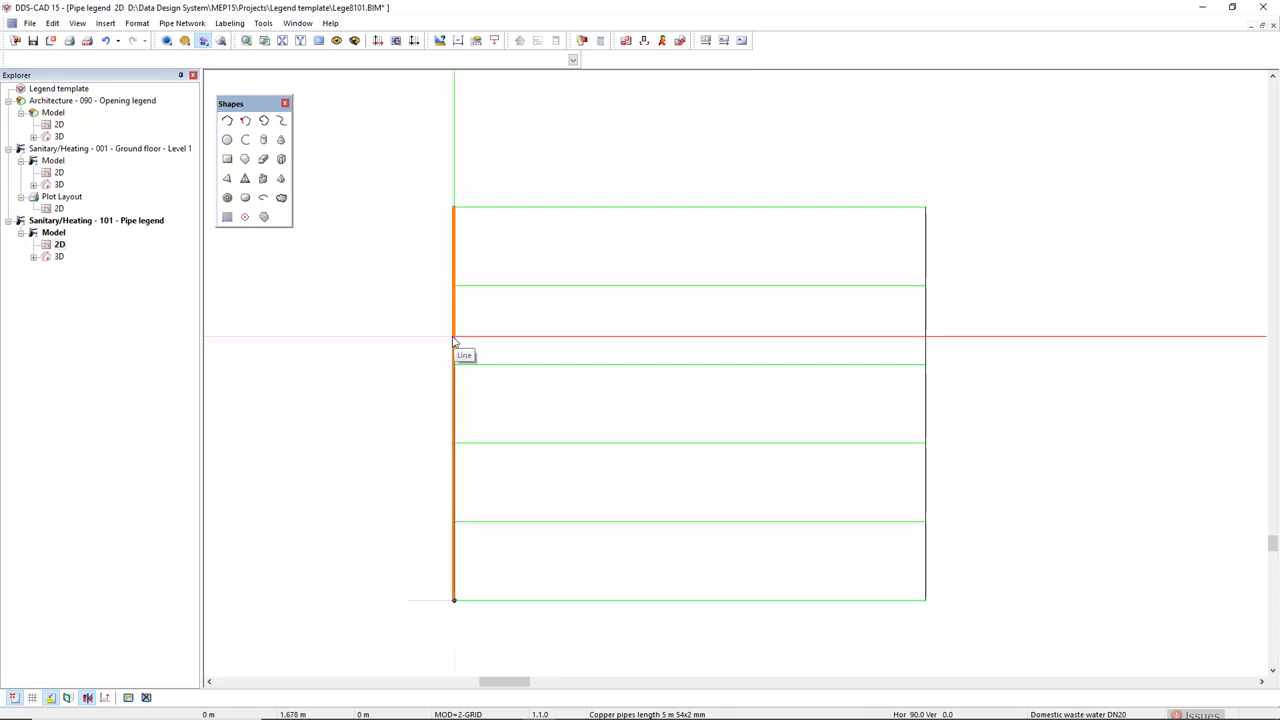
# Step: Add a single parallel help line just inside the rectangle's left edge, choosing its side
pyautogui.rightClick(454, 342)
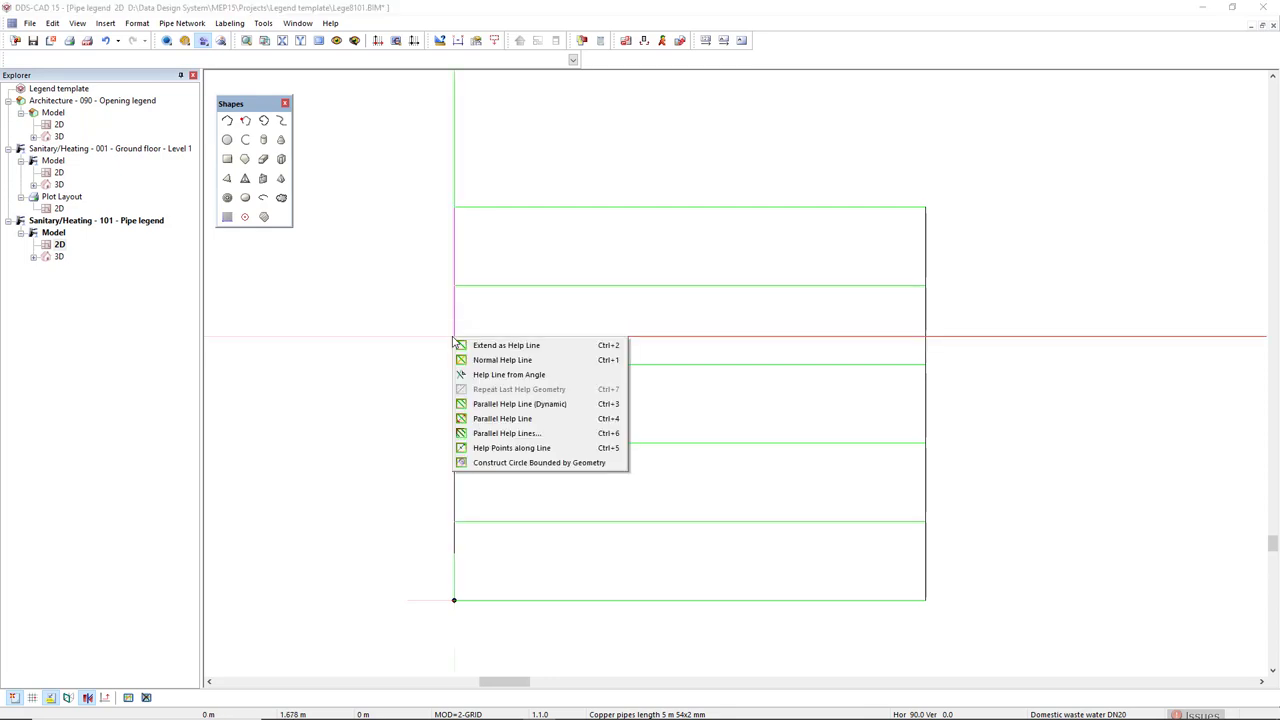
pyautogui.moveTo(502, 418)
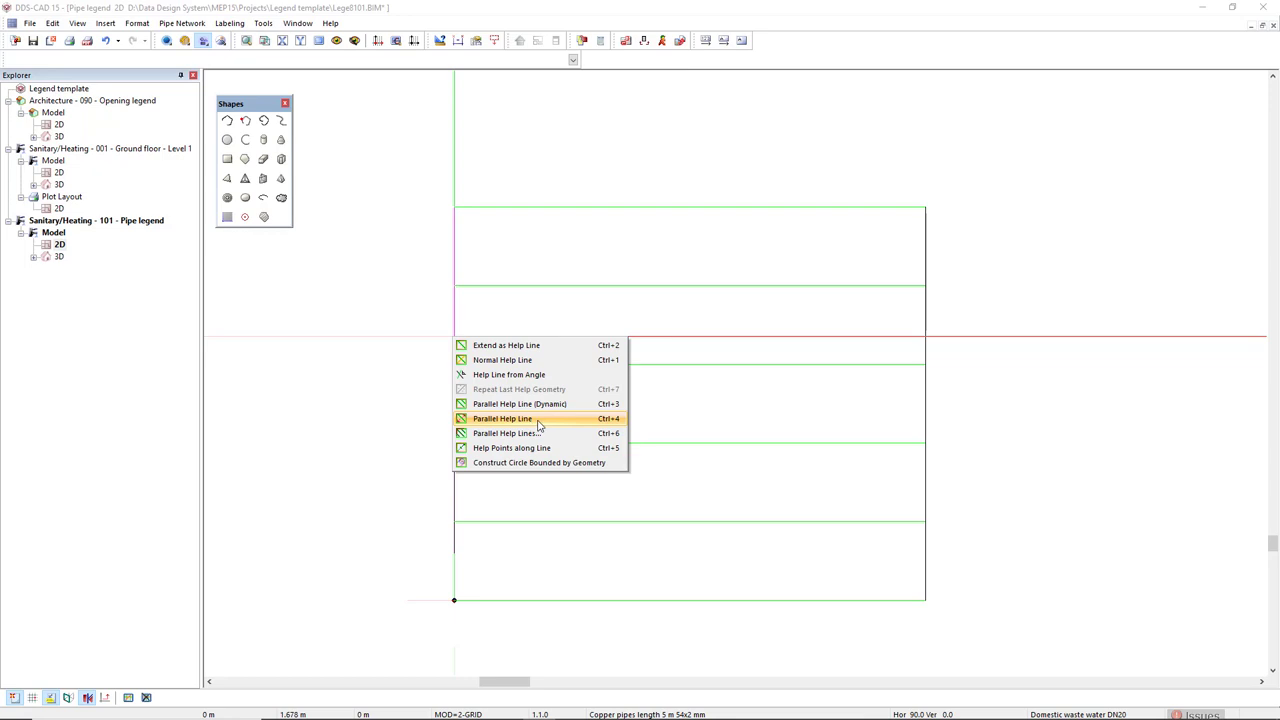
pyautogui.click(502, 418)
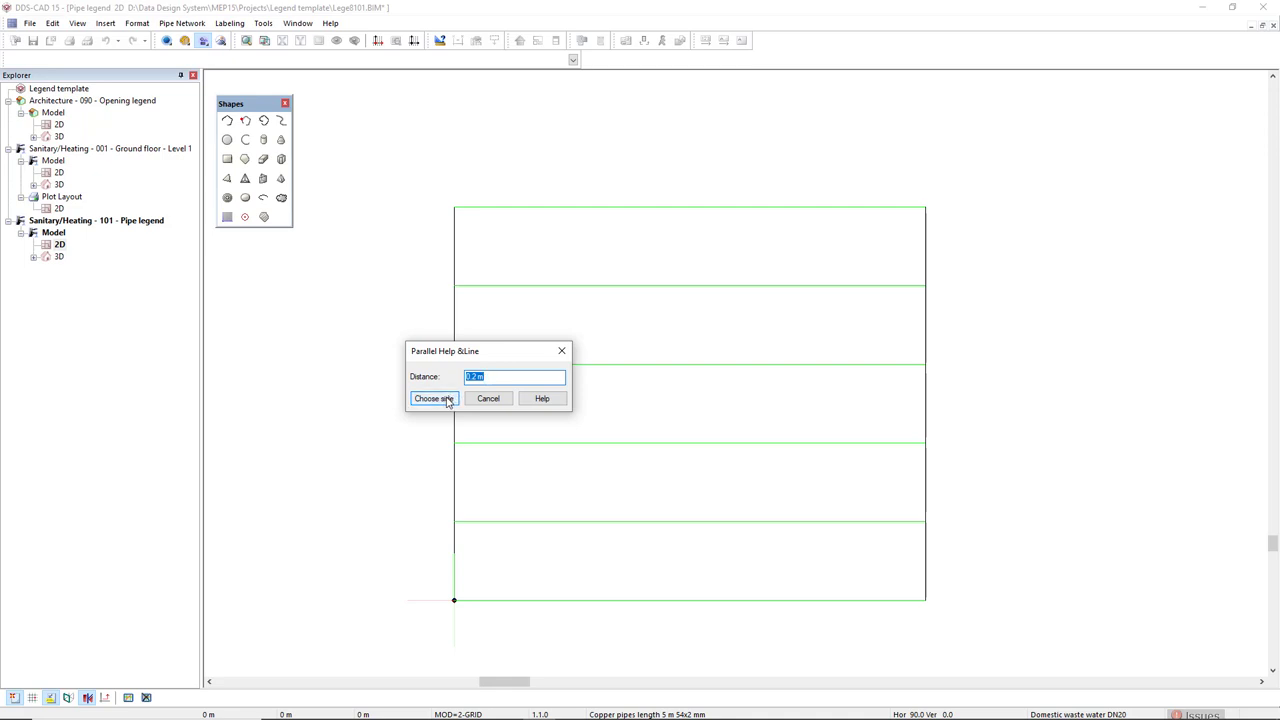
pyautogui.click(432, 398)
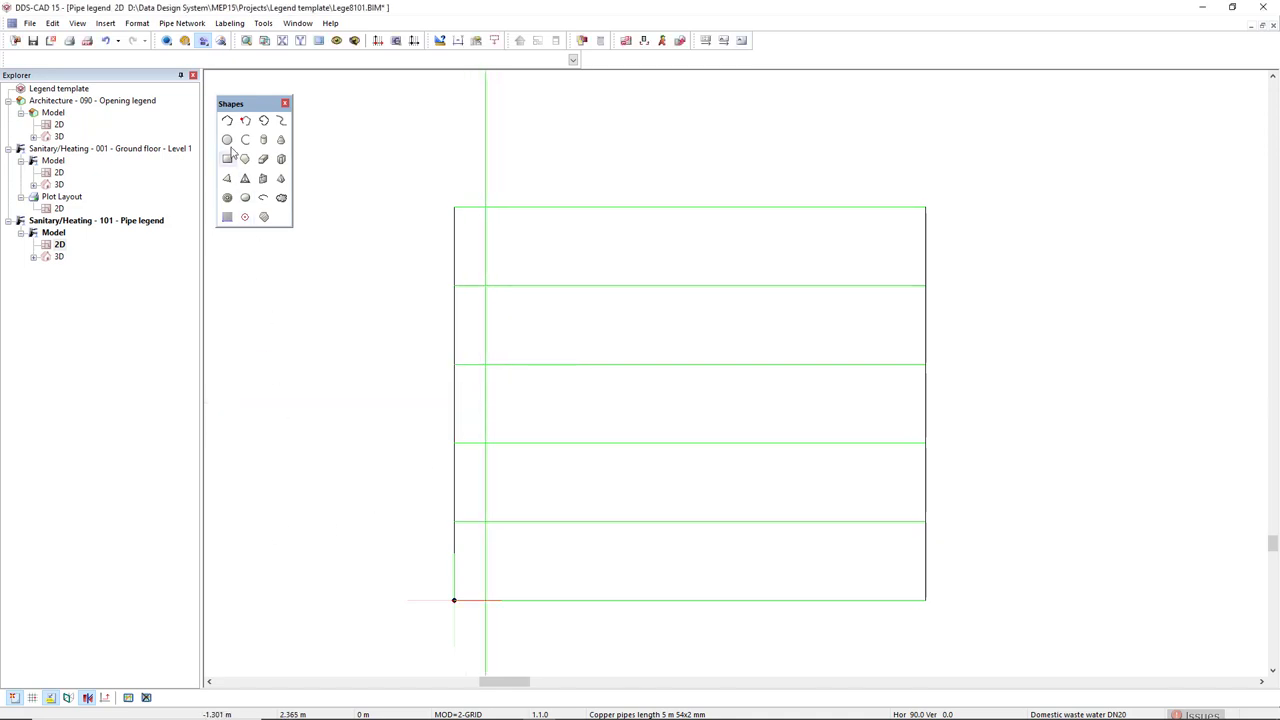
# Step: Add the text heading 'Pipes' and place it in the legend's top row
pyautogui.click(228, 160)
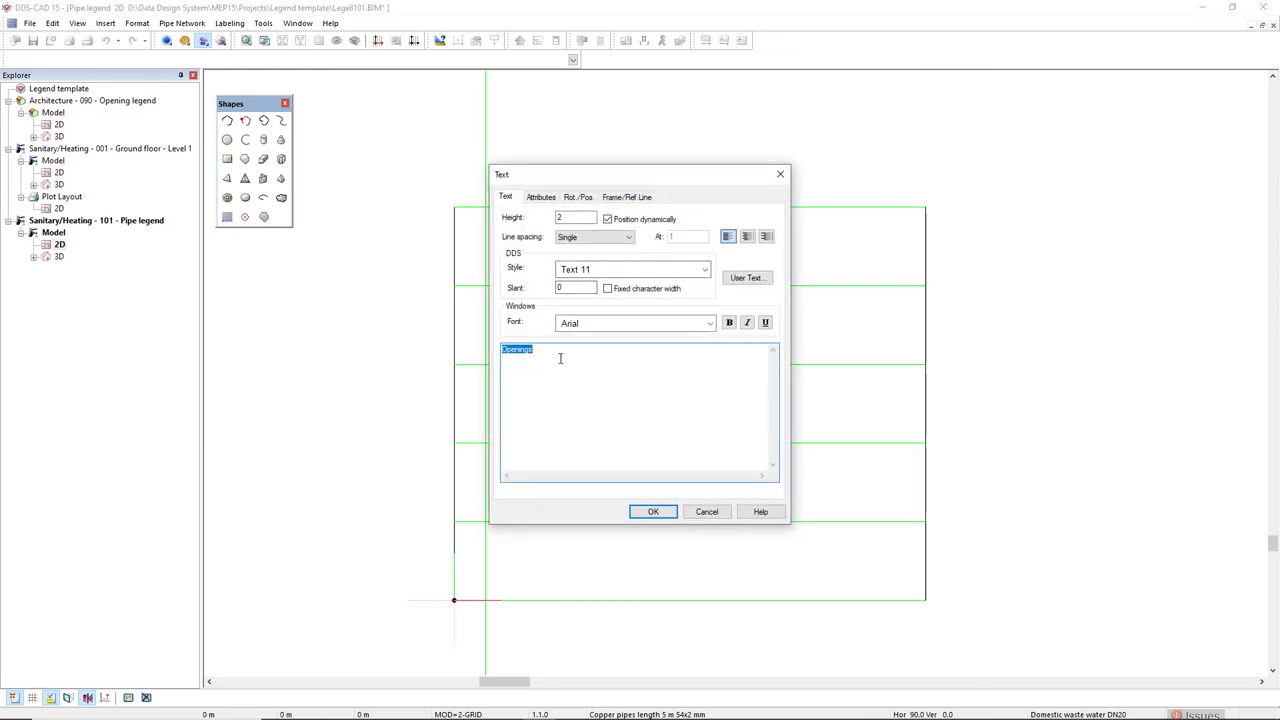
pyautogui.write('Pipe')
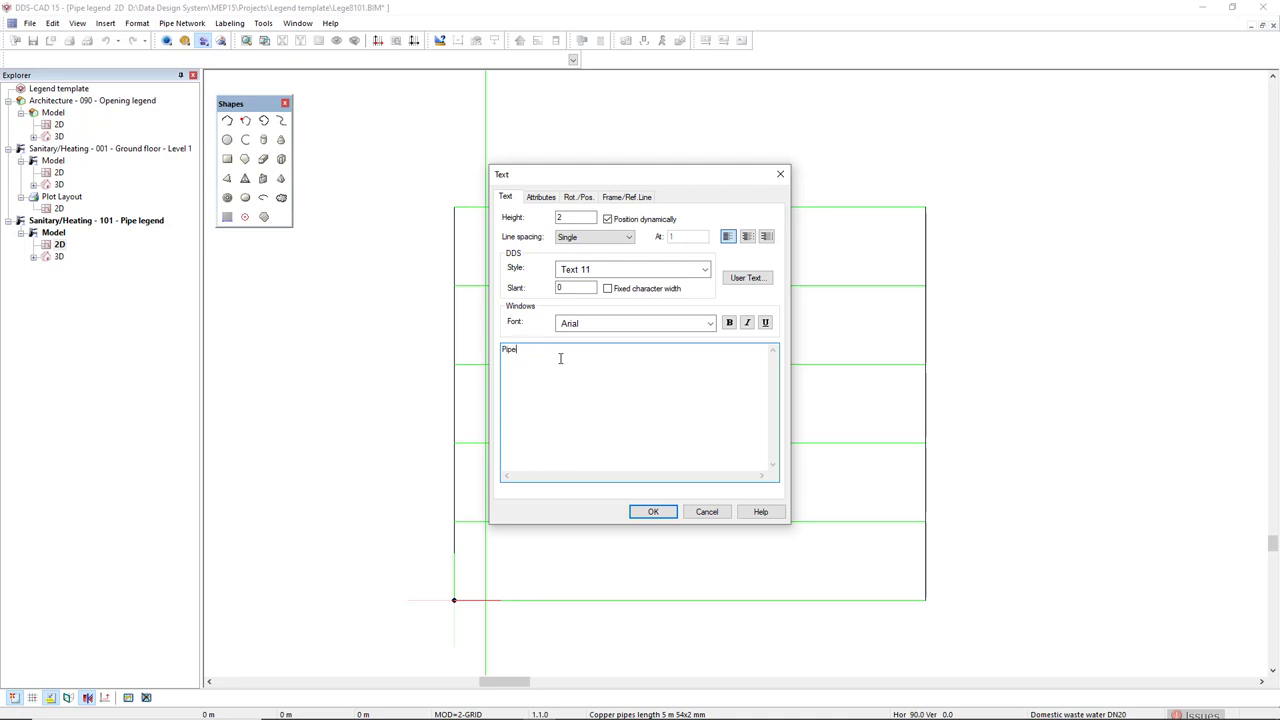
pyautogui.click(652, 512)
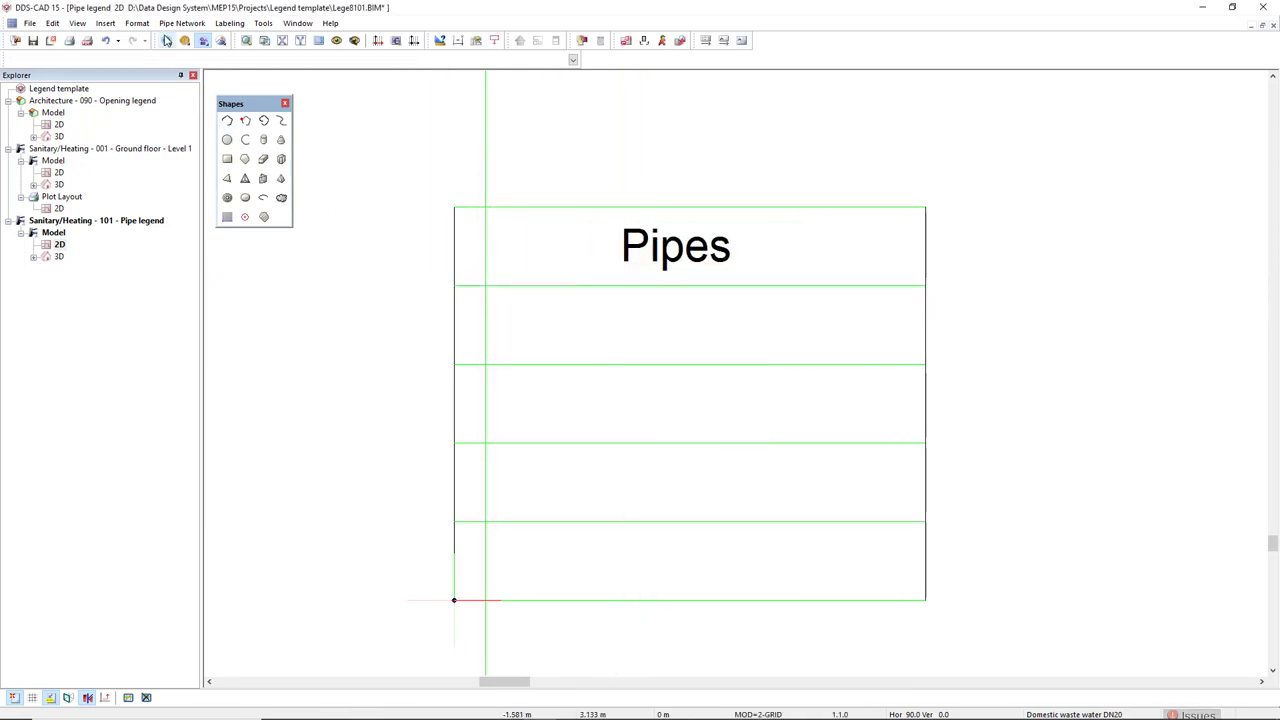
# Step: Draw a PWC Coldwater pipe from the first row's left edge across the row
pyautogui.click(168, 40)
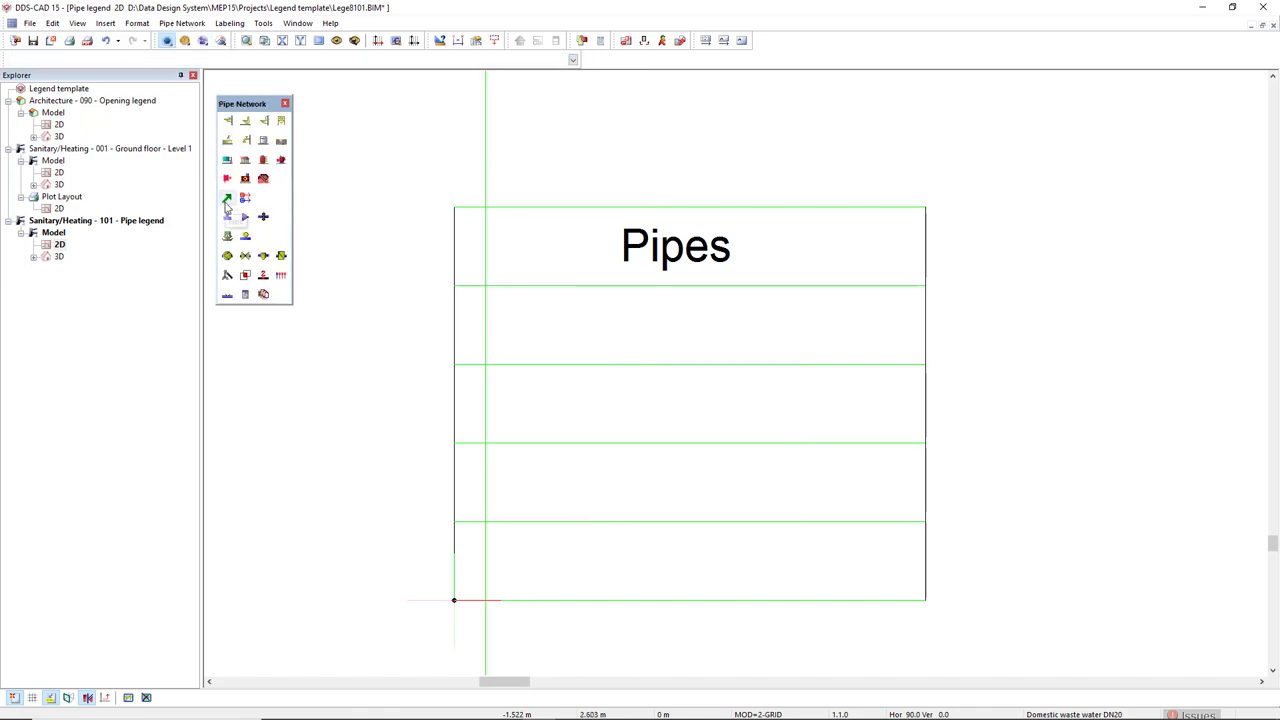
pyautogui.click(228, 198)
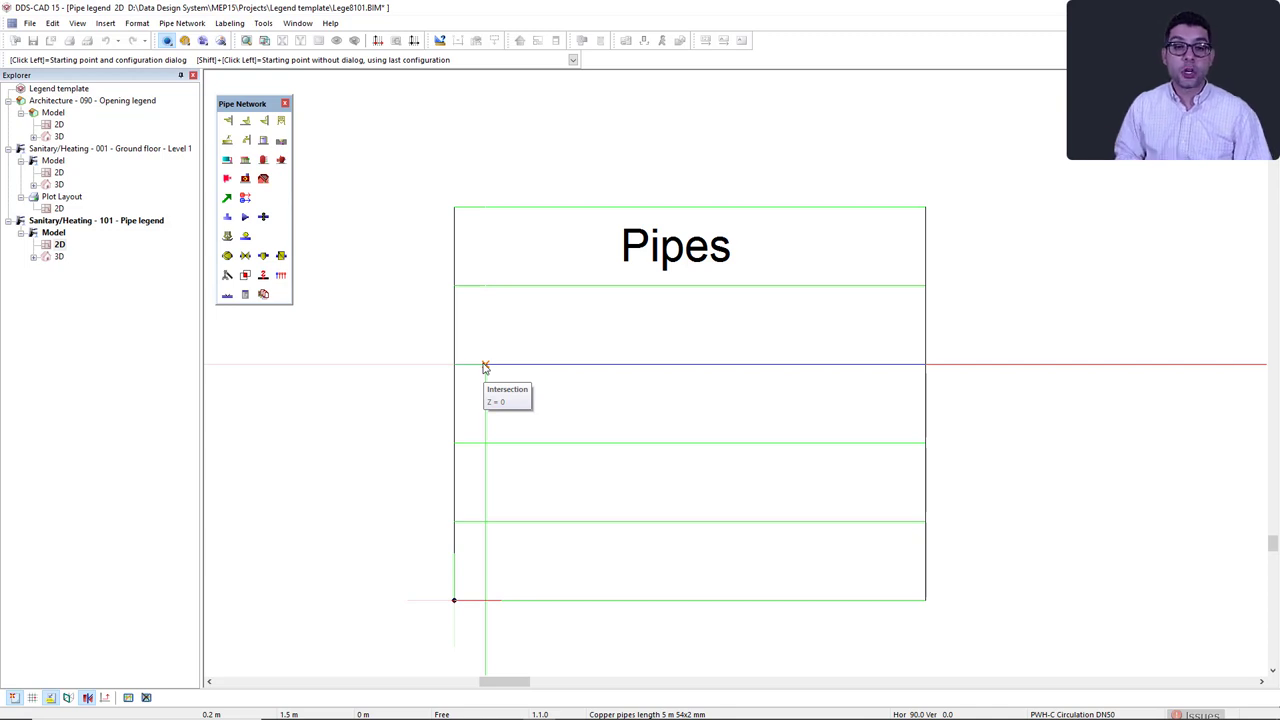
pyautogui.click(484, 364)
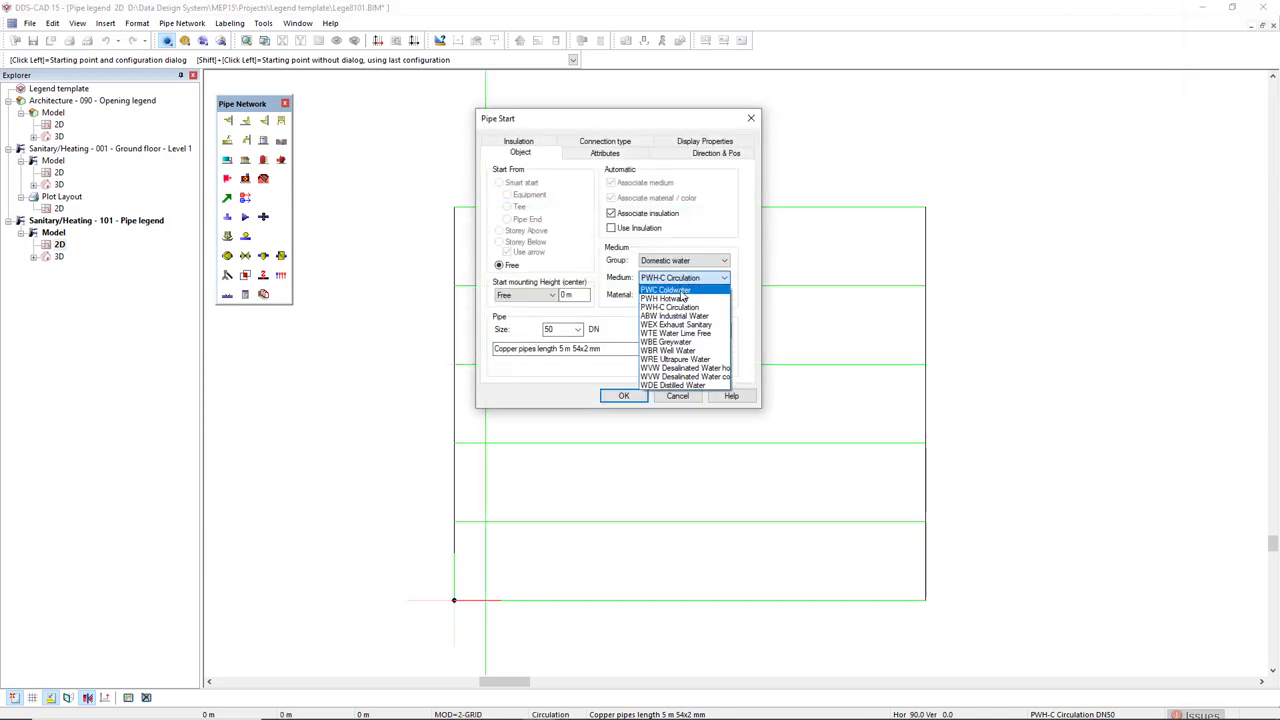
pyautogui.click(666, 290)
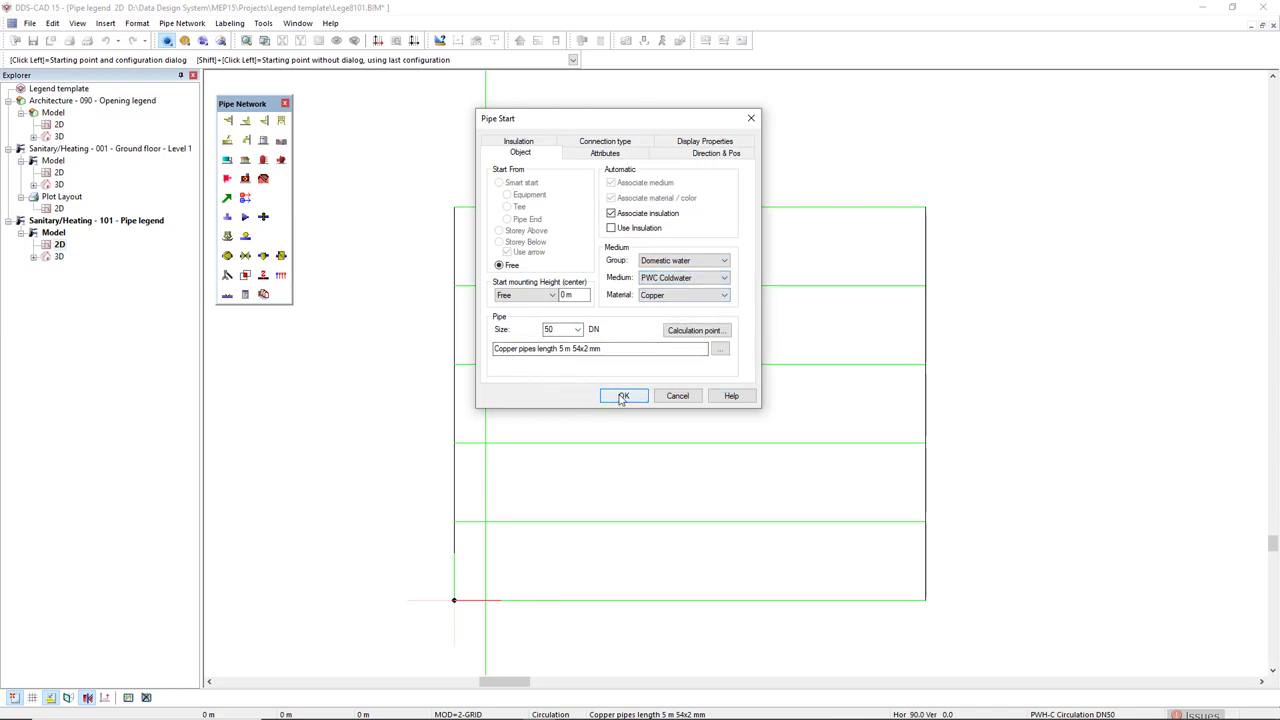
pyautogui.click(624, 396)
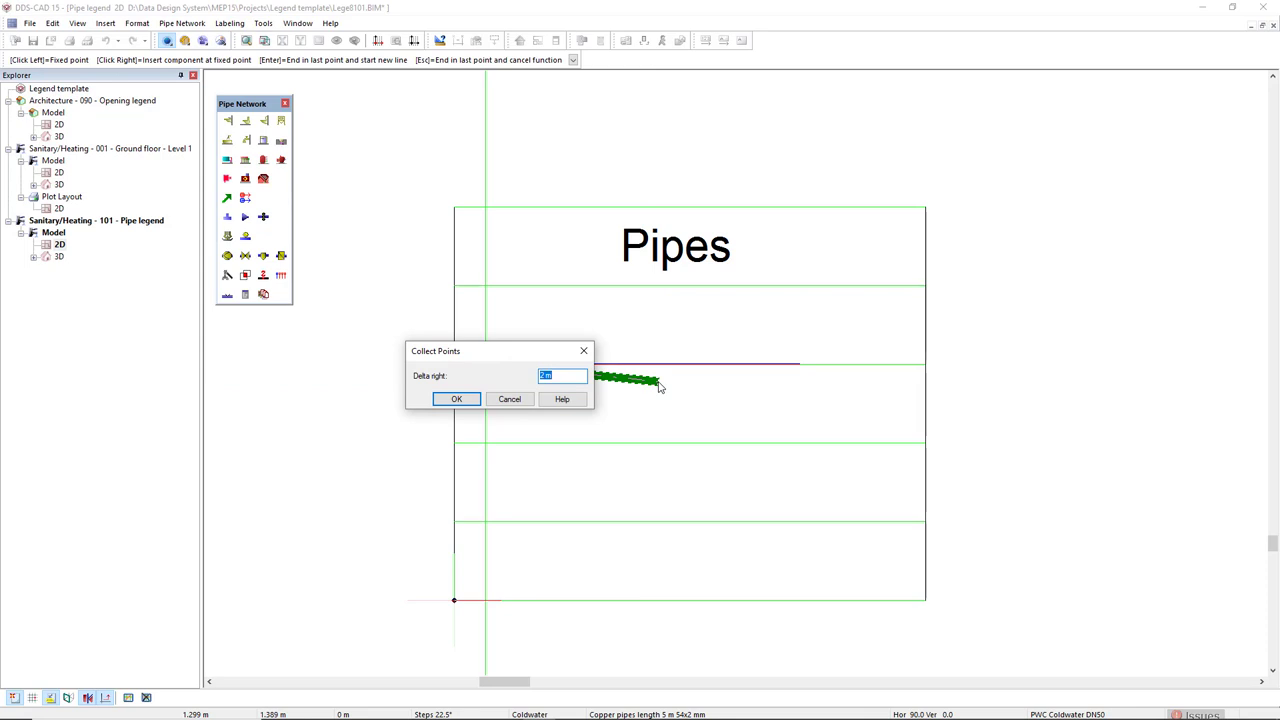
pyautogui.click(456, 398)
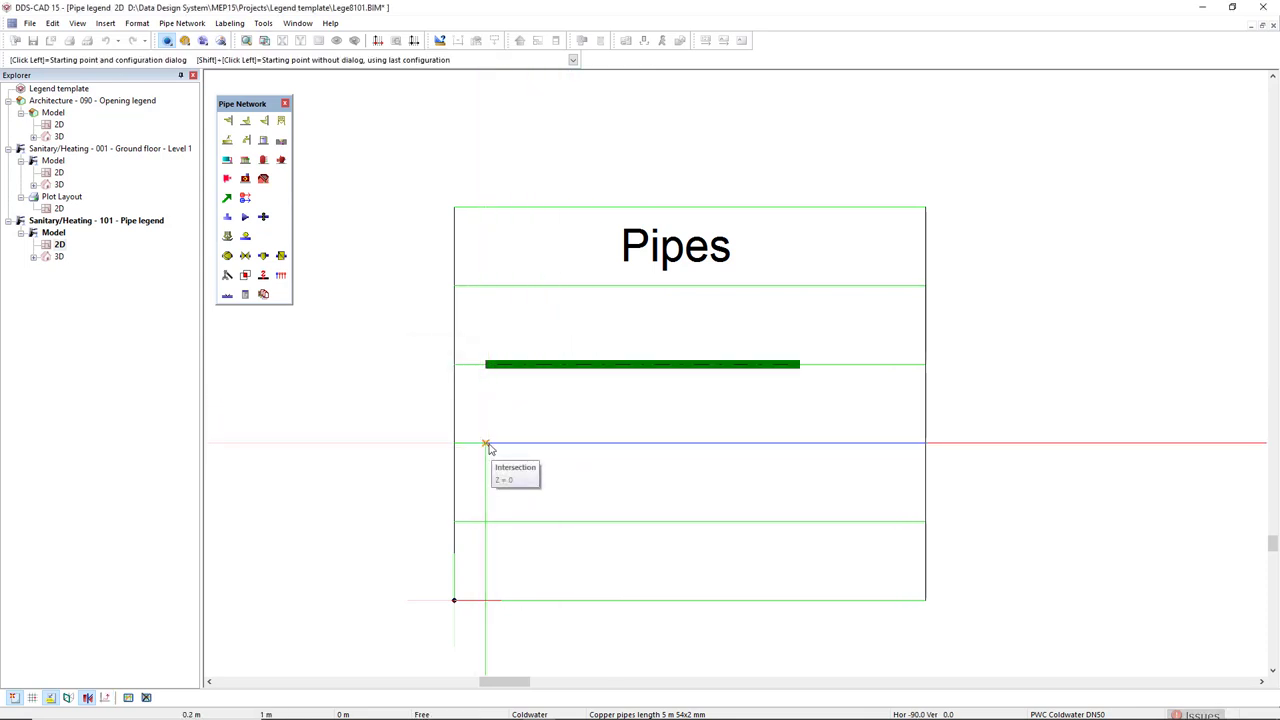
# Step: Draw a PWH Hotwater pipe in row two and a PWH-C Circulation pipe in row three
pyautogui.click(484, 444)
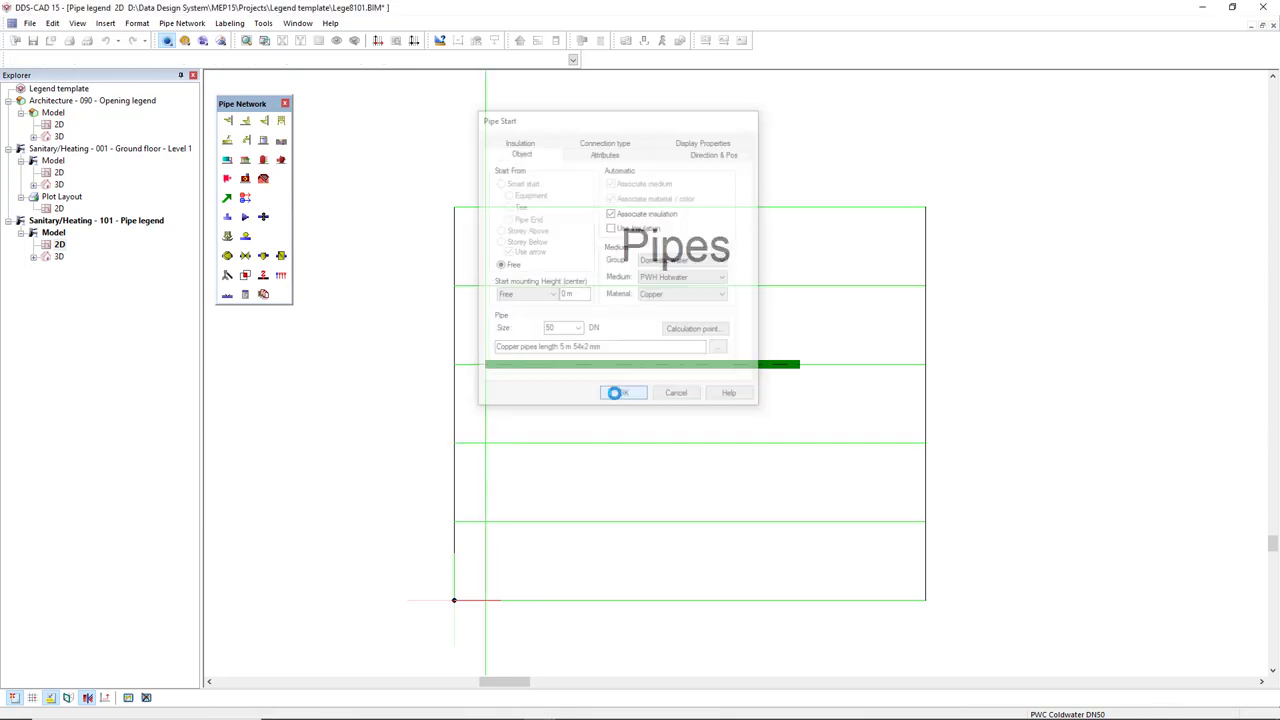
pyautogui.click(620, 392)
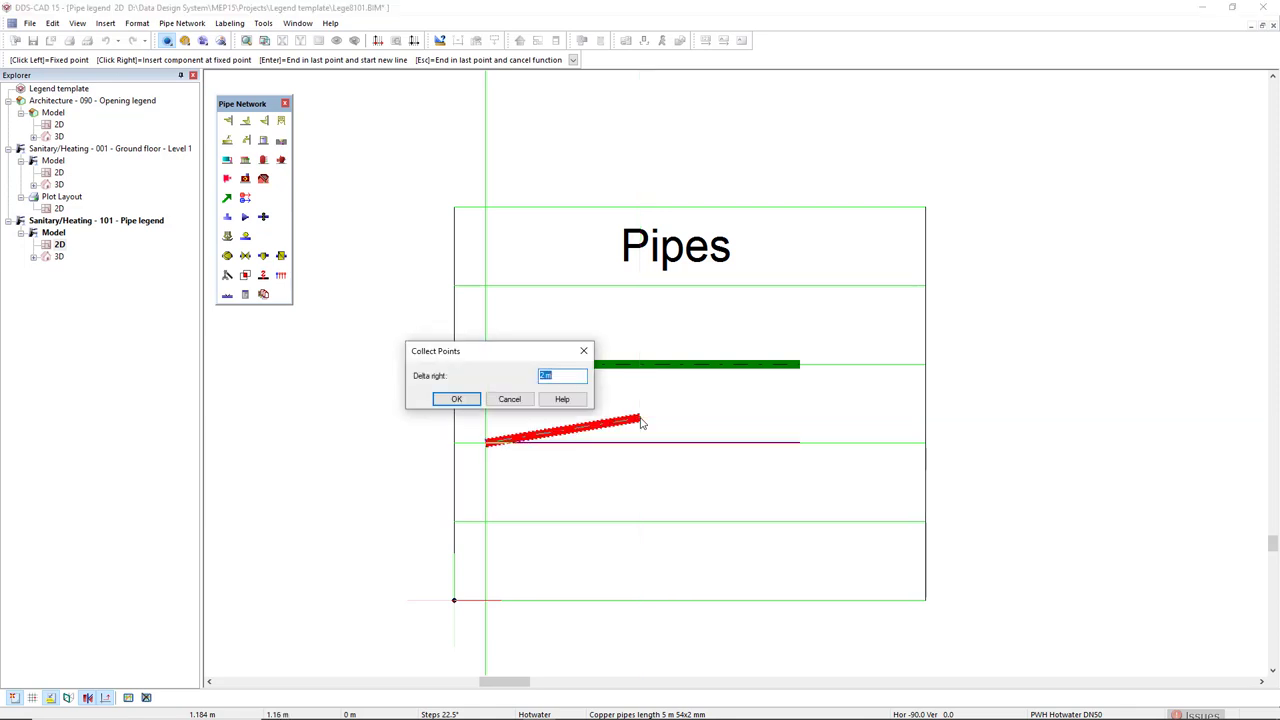
pyautogui.click(456, 400)
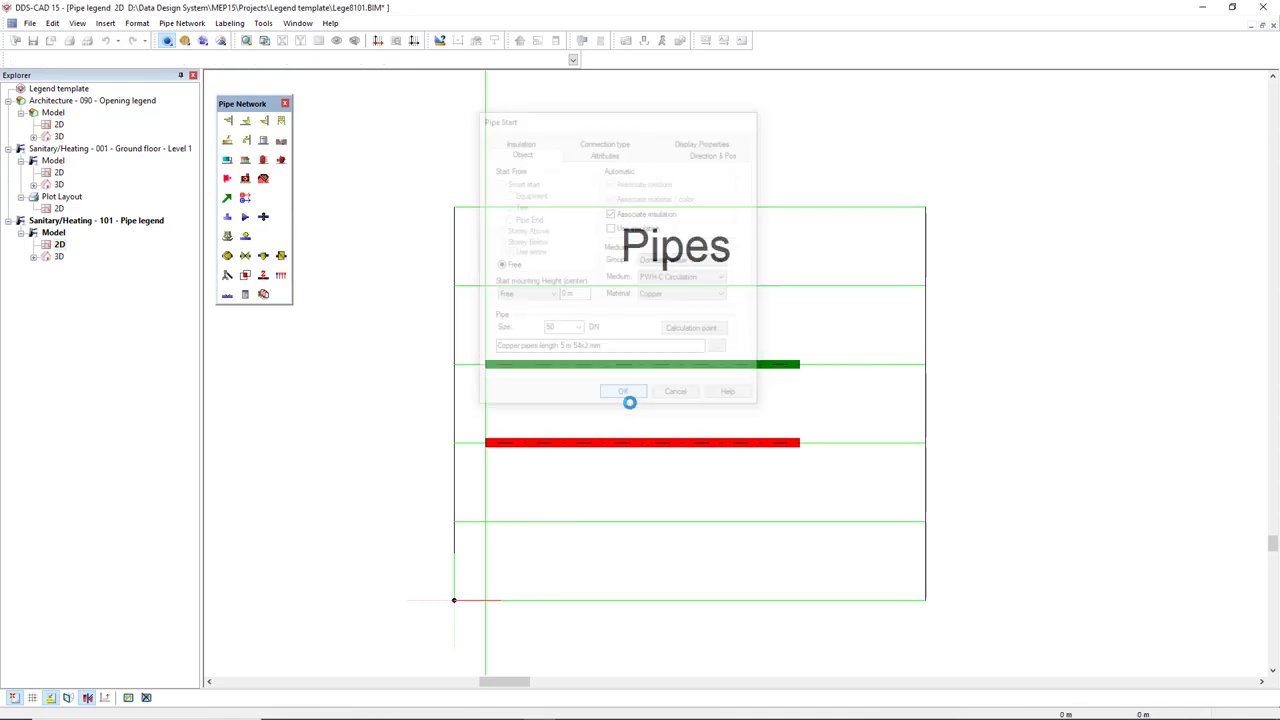
pyautogui.click(622, 390)
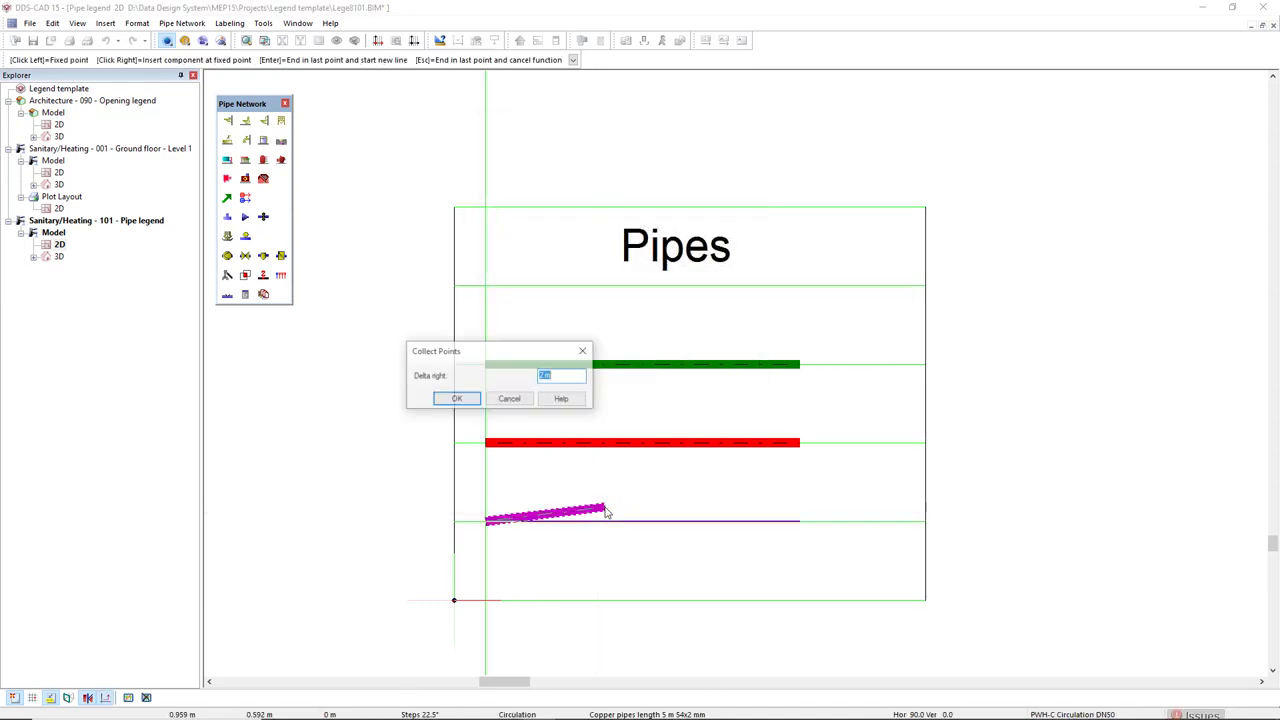
pyautogui.click(456, 398)
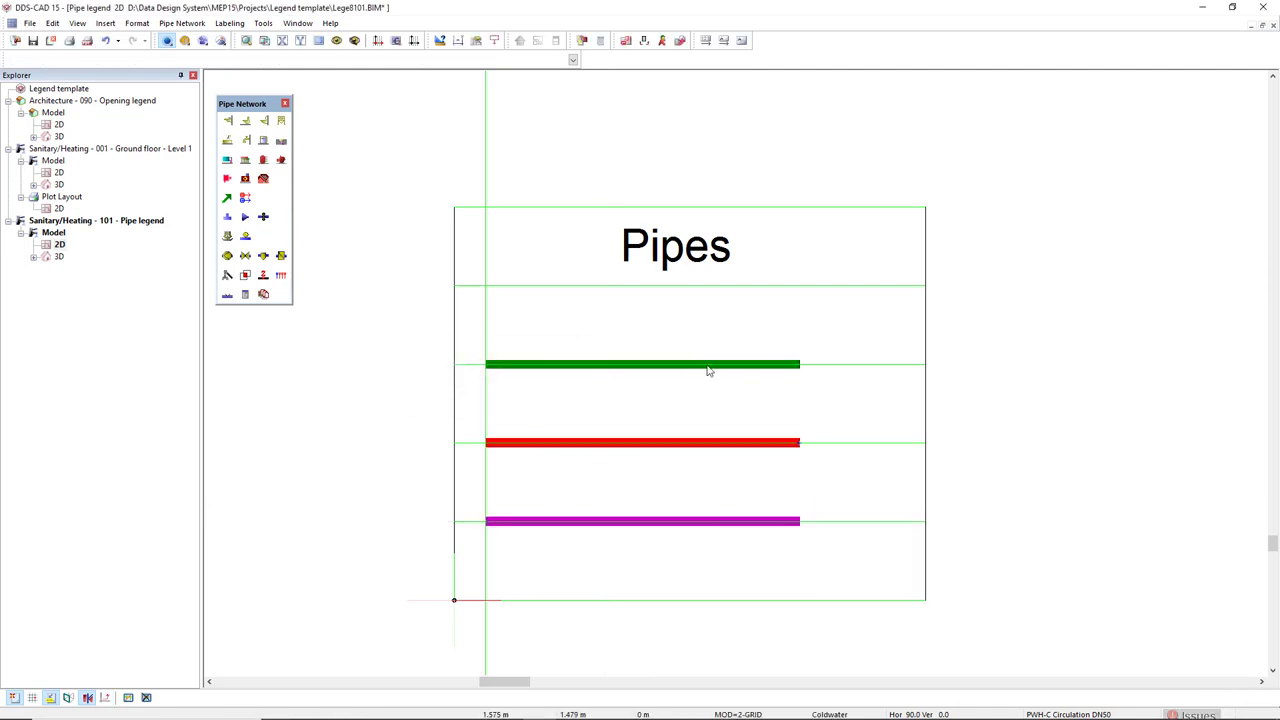
# Step: Label the pipes PWC, PWH and PWH-C and match their text style with Copy Properties
pyautogui.click(640, 364)
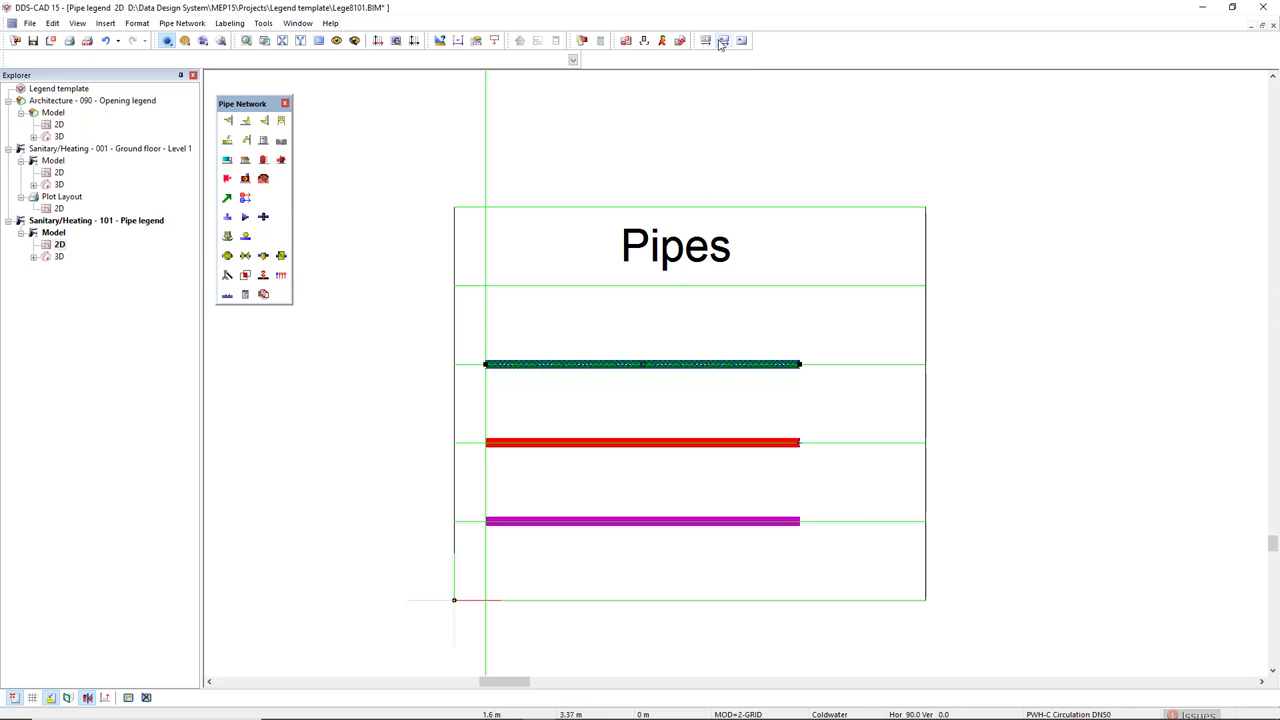
pyautogui.click(722, 40)
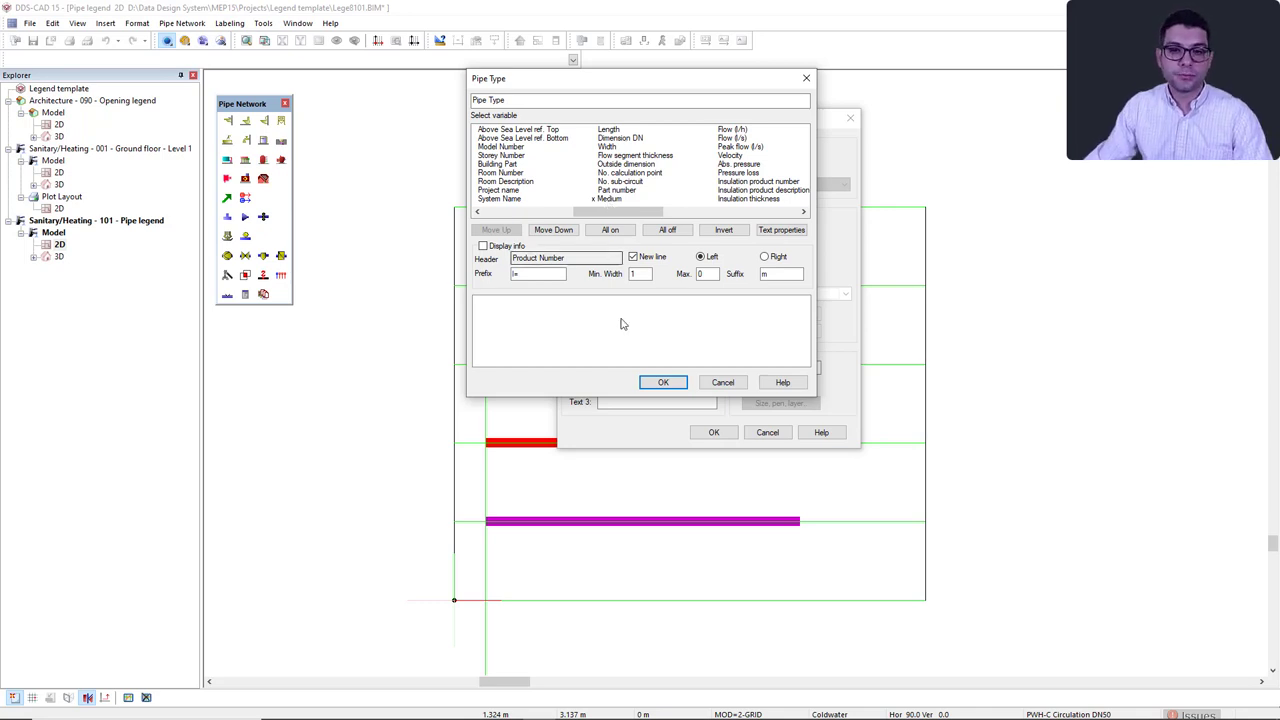
pyautogui.click(664, 382)
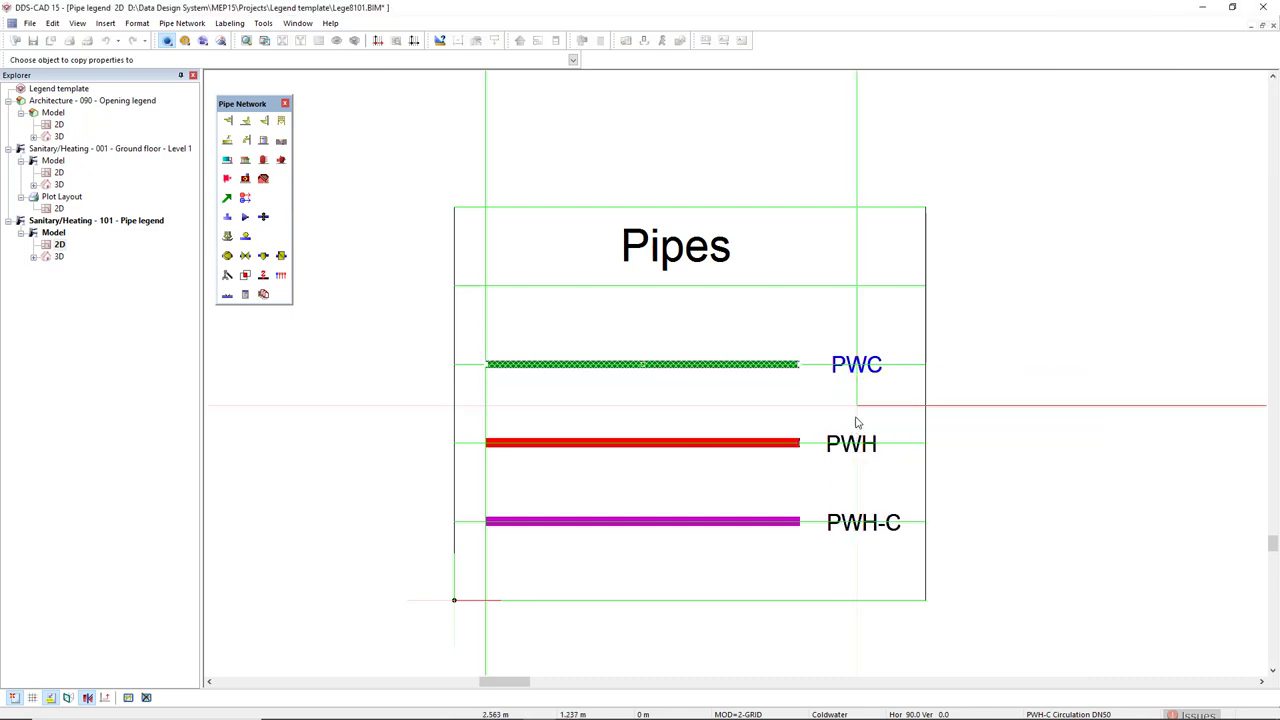
pyautogui.click(644, 364)
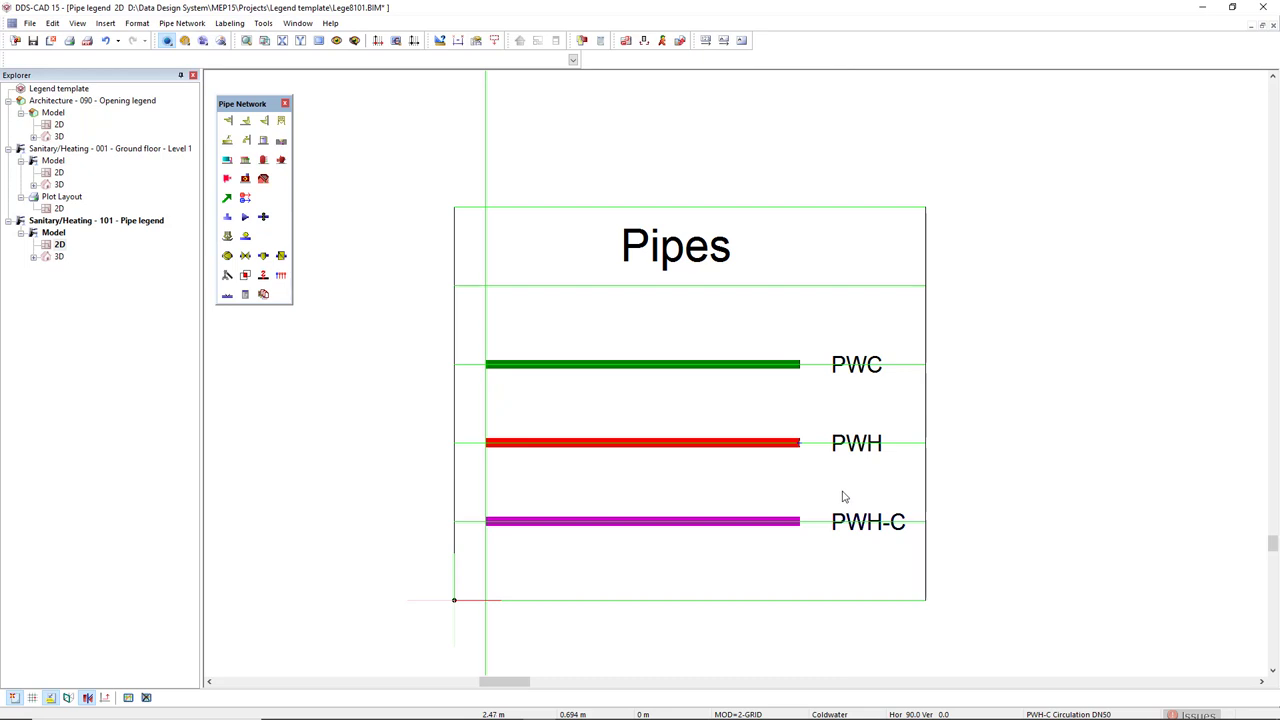
pyautogui.moveTo(148, 696)
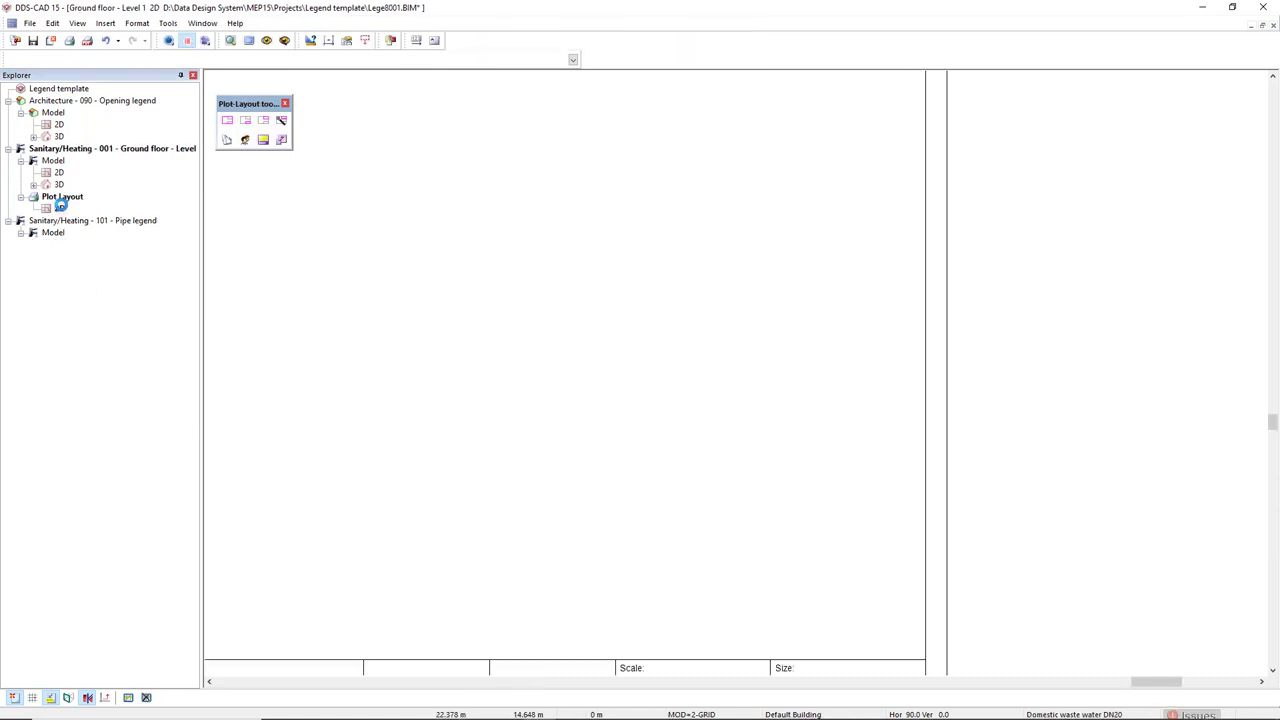
# Step: Open the Plot Layout under Sanitary/Heating 001 - Ground floor - Level 1 in the Explorer
pyautogui.click(32, 232)
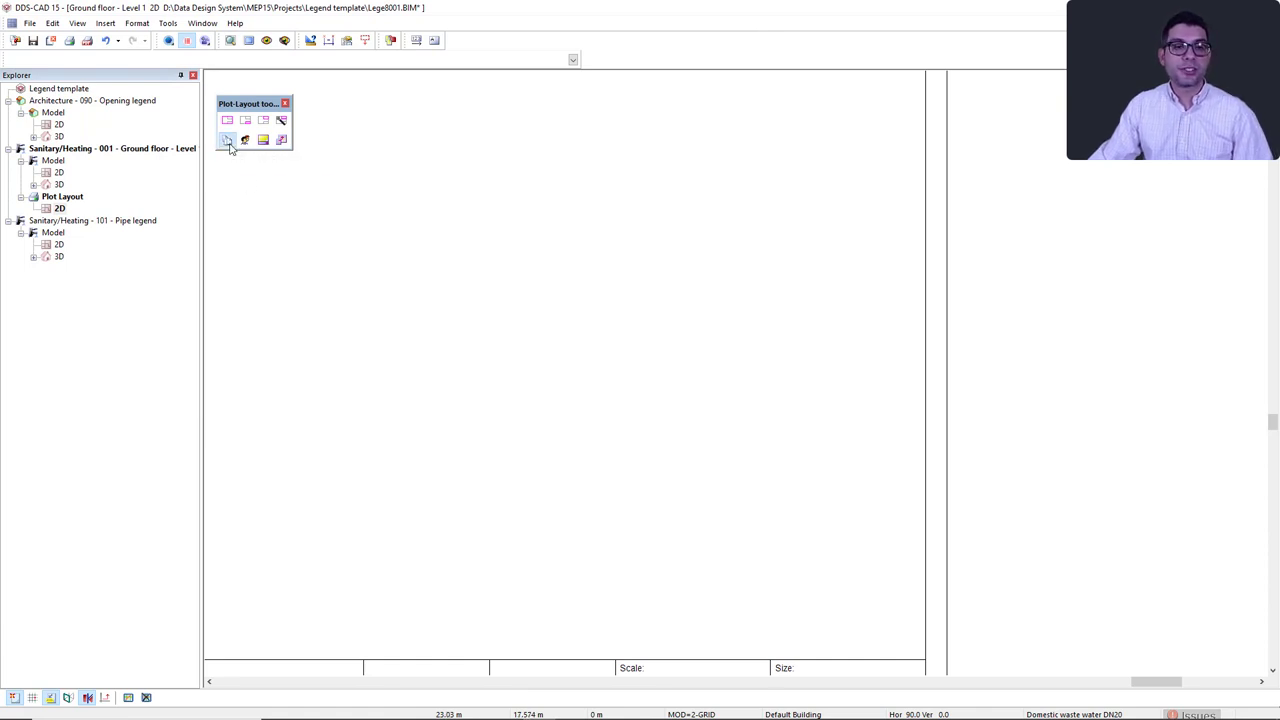
# Step: Insert the Pipe legend model and place it on the ground floor plot layout
pyautogui.click(228, 140)
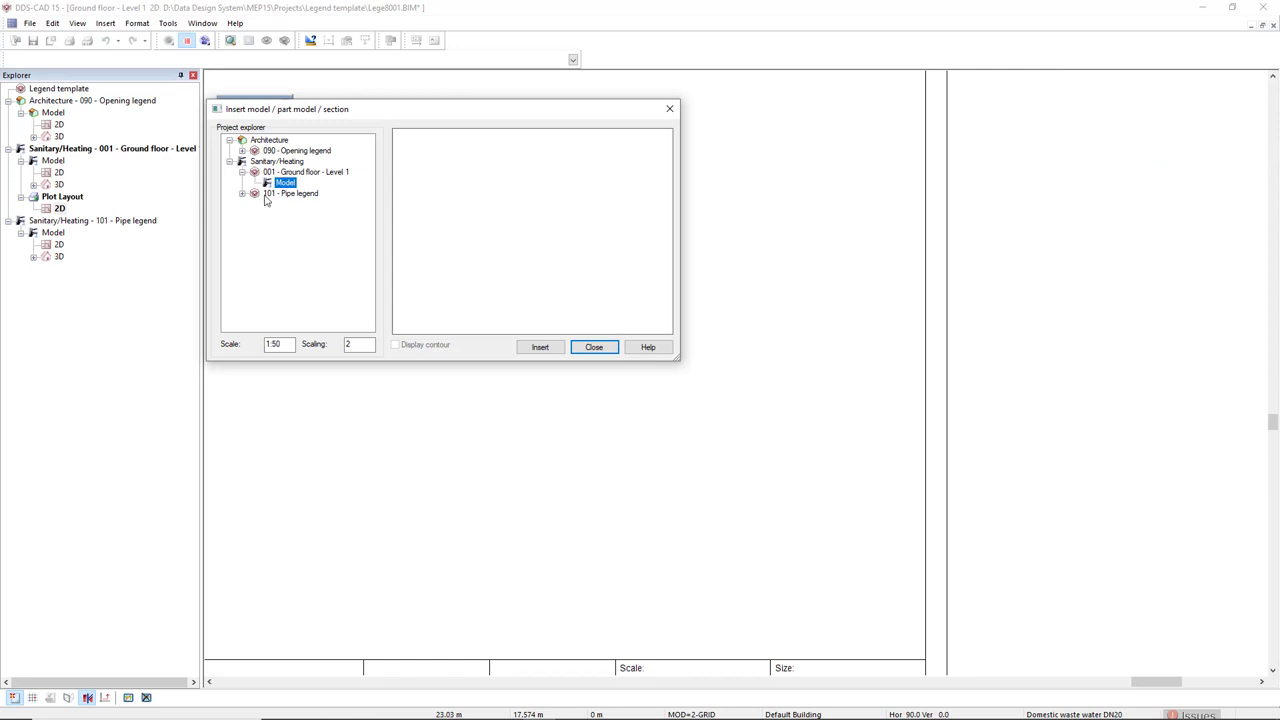
pyautogui.click(256, 192)
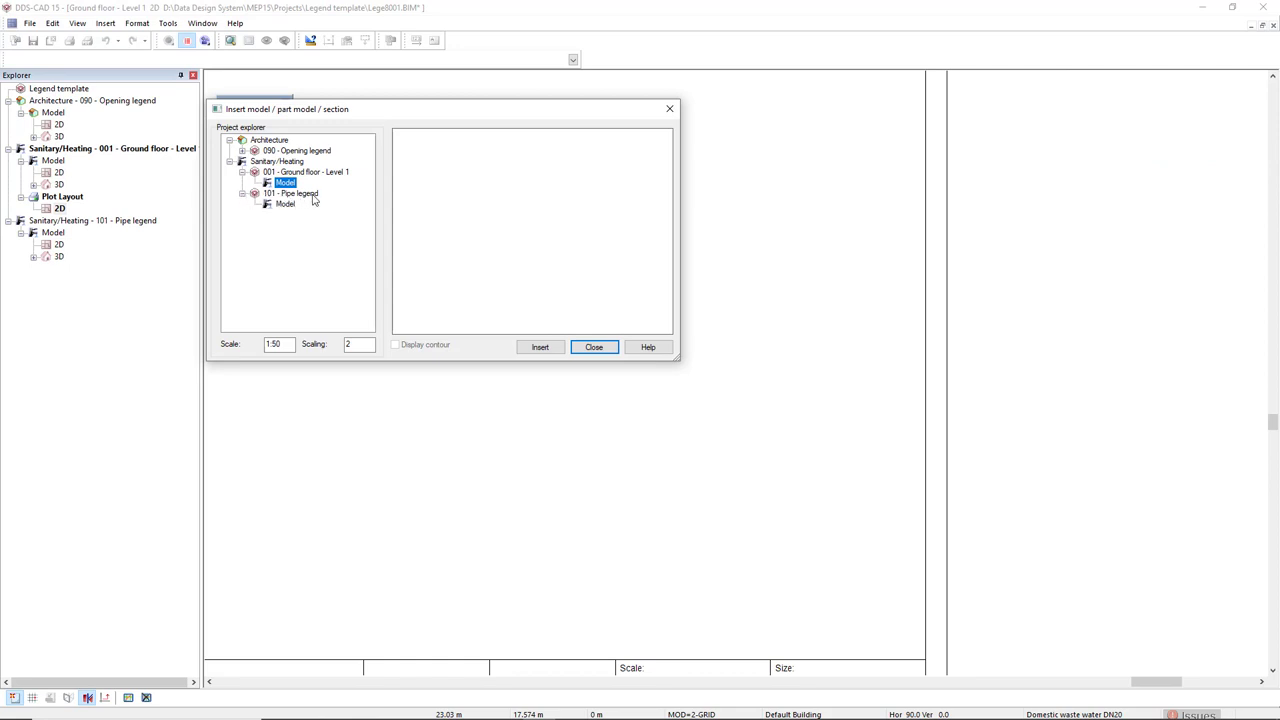
pyautogui.click(284, 204)
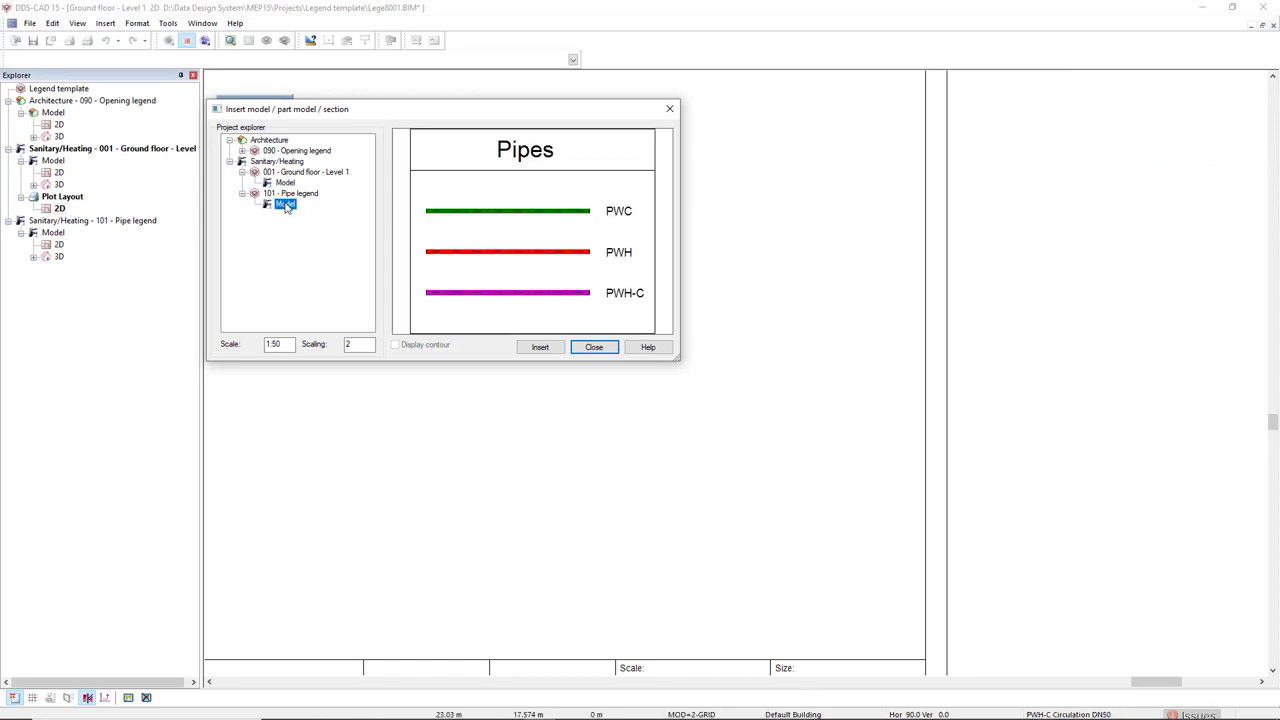
pyautogui.click(540, 348)
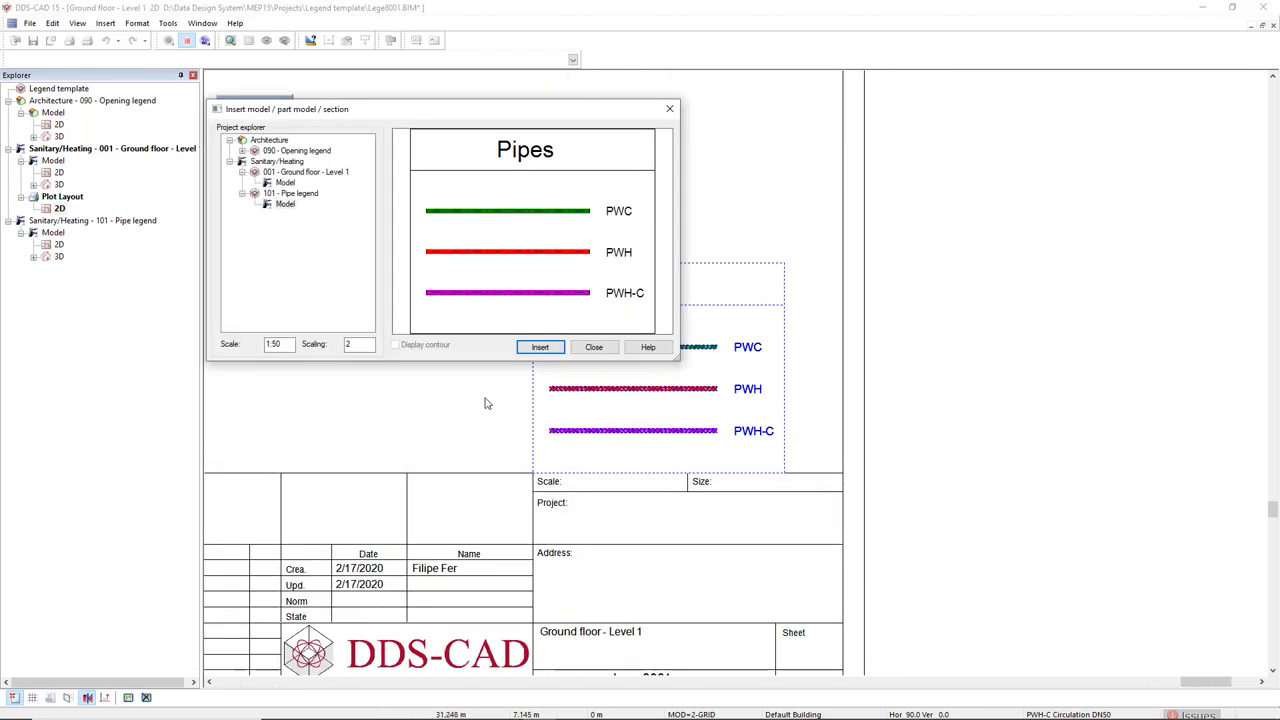
pyautogui.moveTo(282, 156)
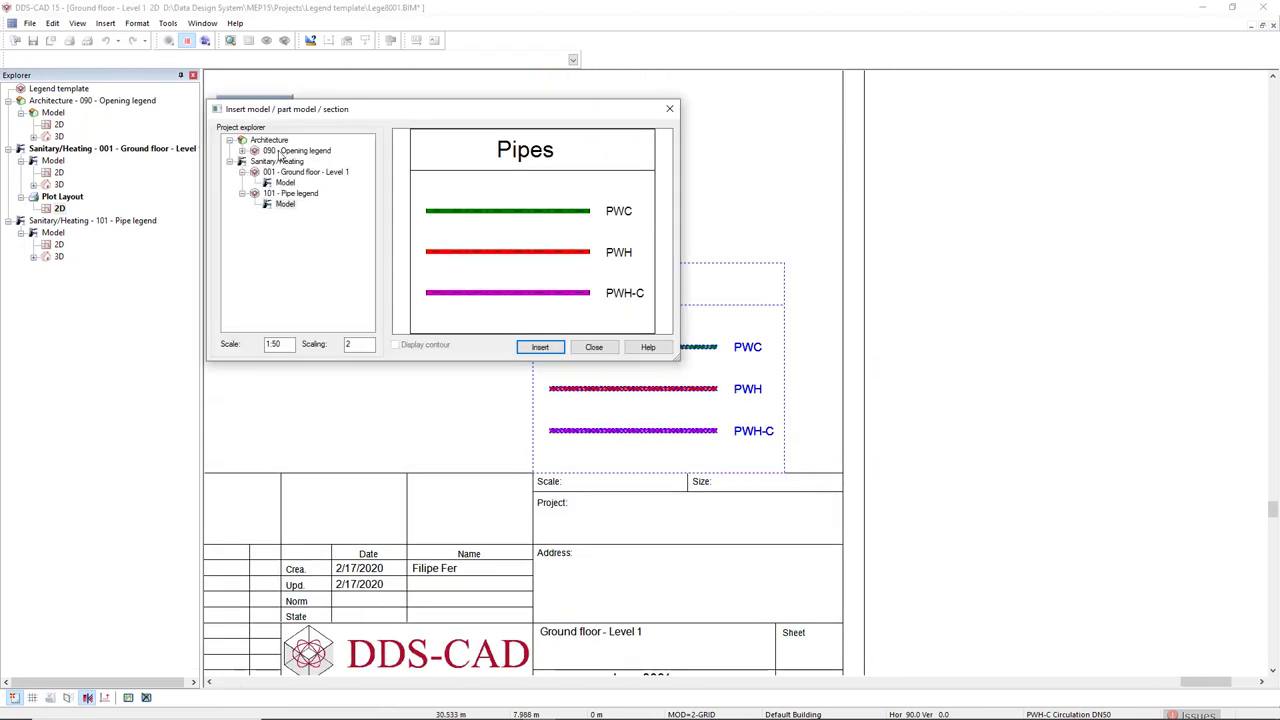
# Step: Insert the Opening legend model and position it directly above the pipe legend
pyautogui.click(286, 214)
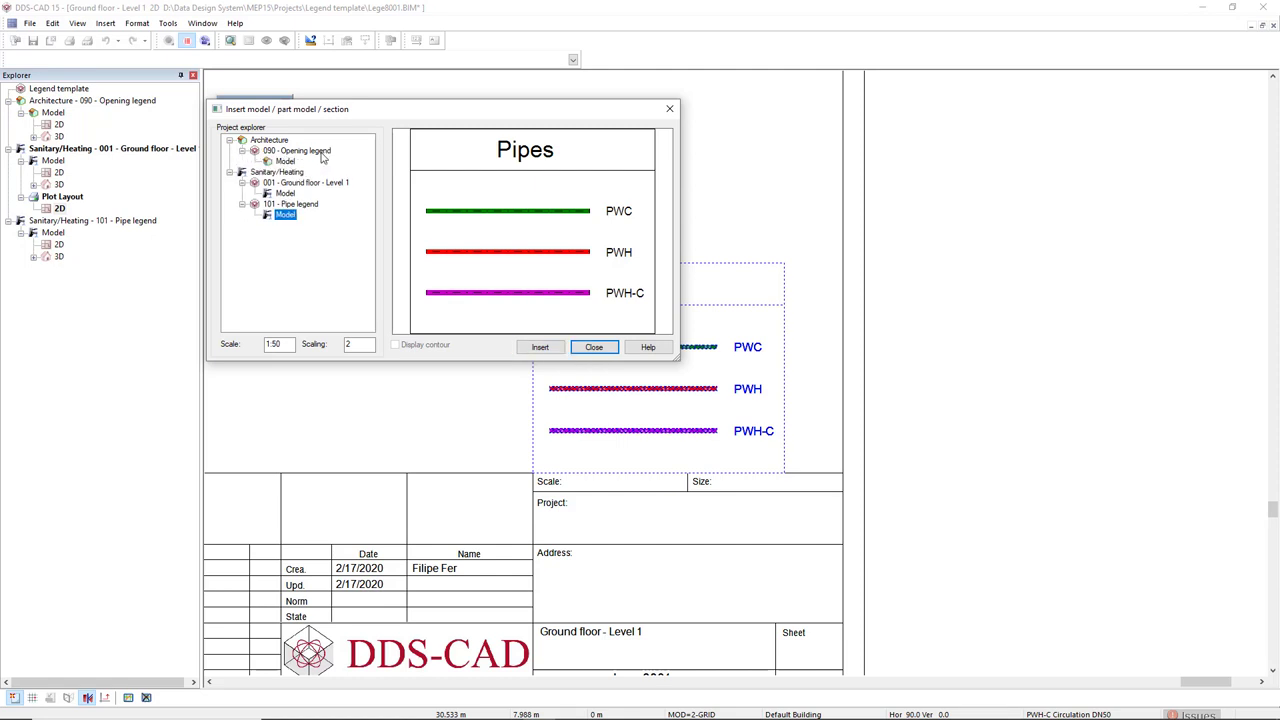
pyautogui.click(284, 160)
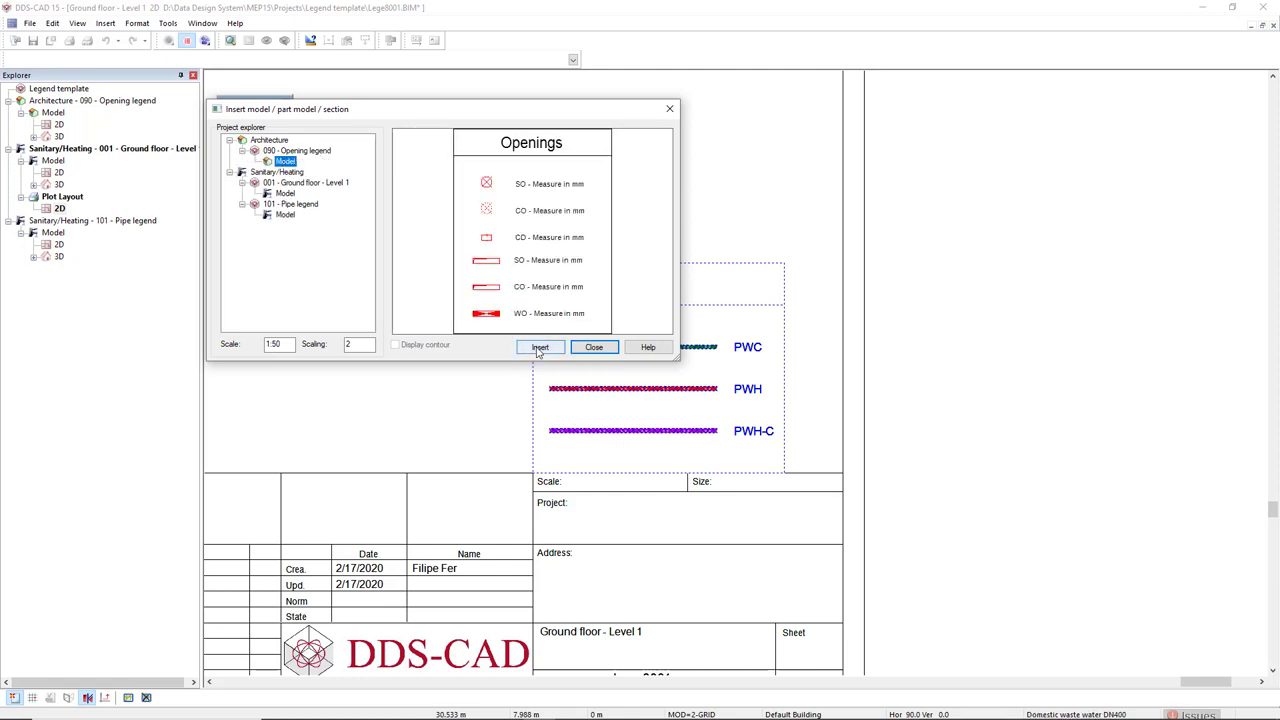
pyautogui.click(540, 348)
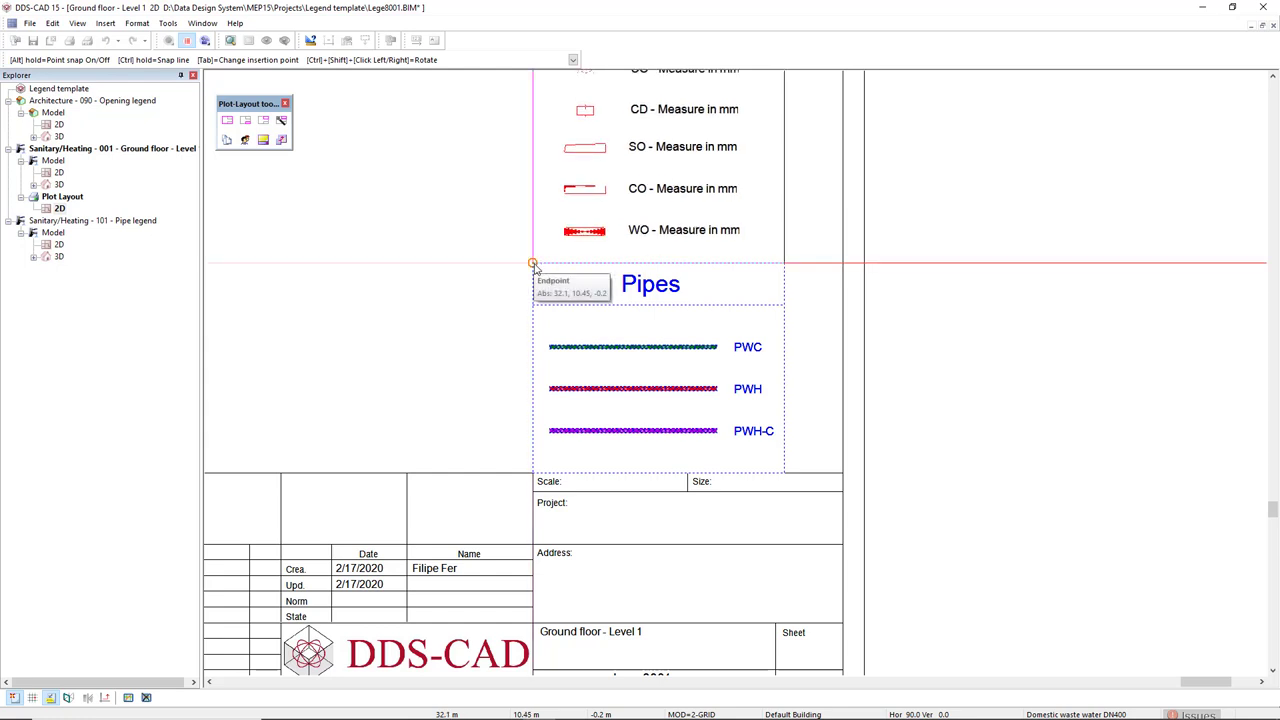